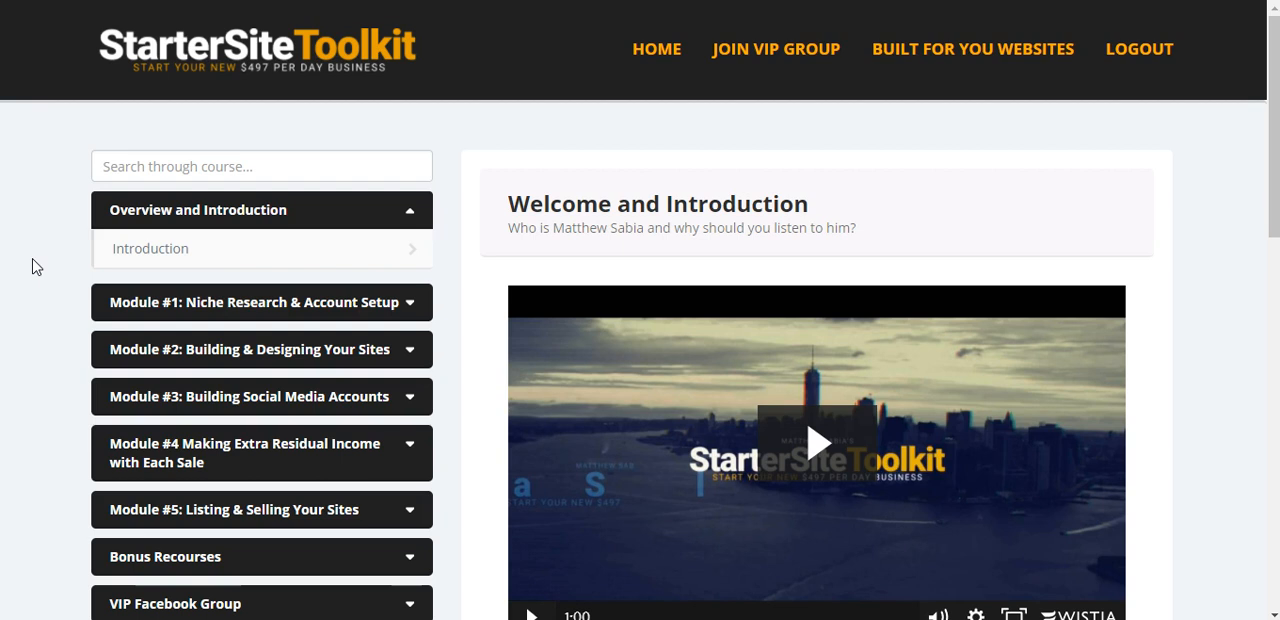
mouse_move(398, 104)
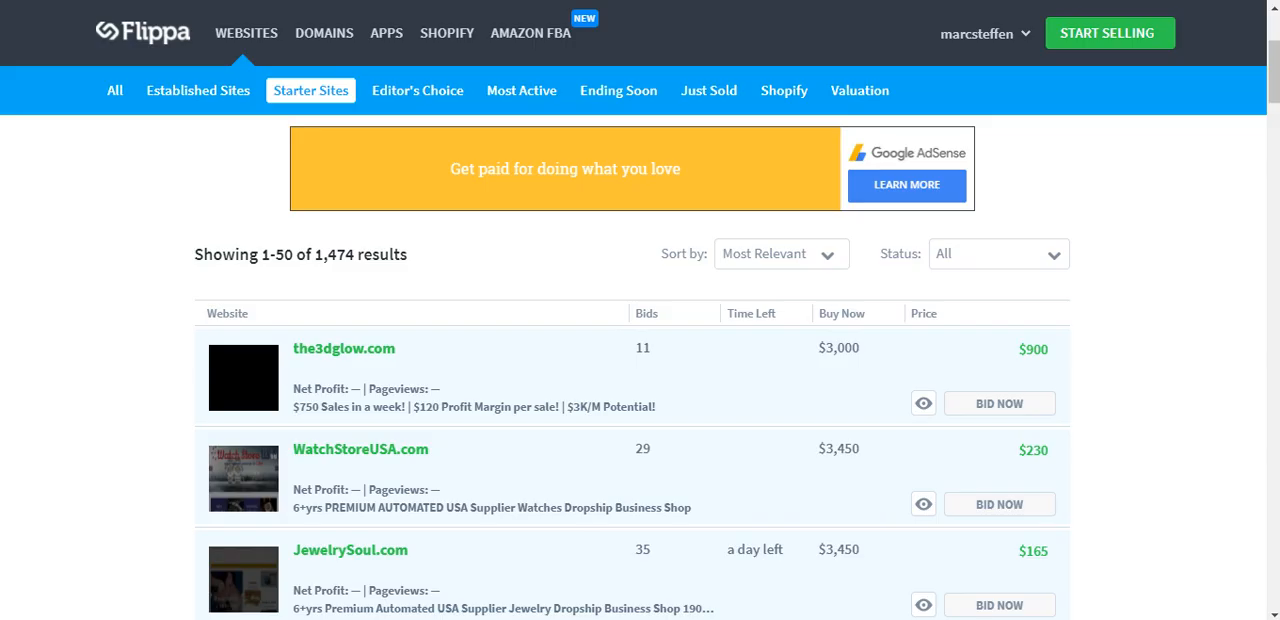
Browse the Module #1 sidebar list and load the 'How To Research & Find a Niche' lesson video.
scroll("down", 3)
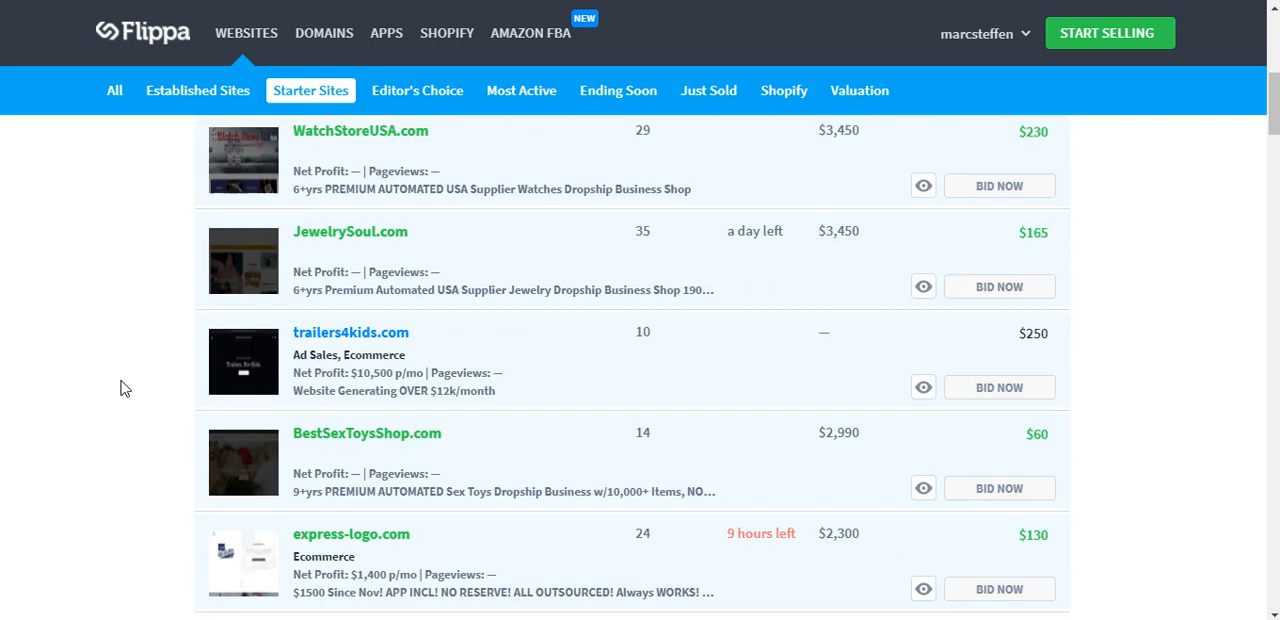
scroll("up", 3)
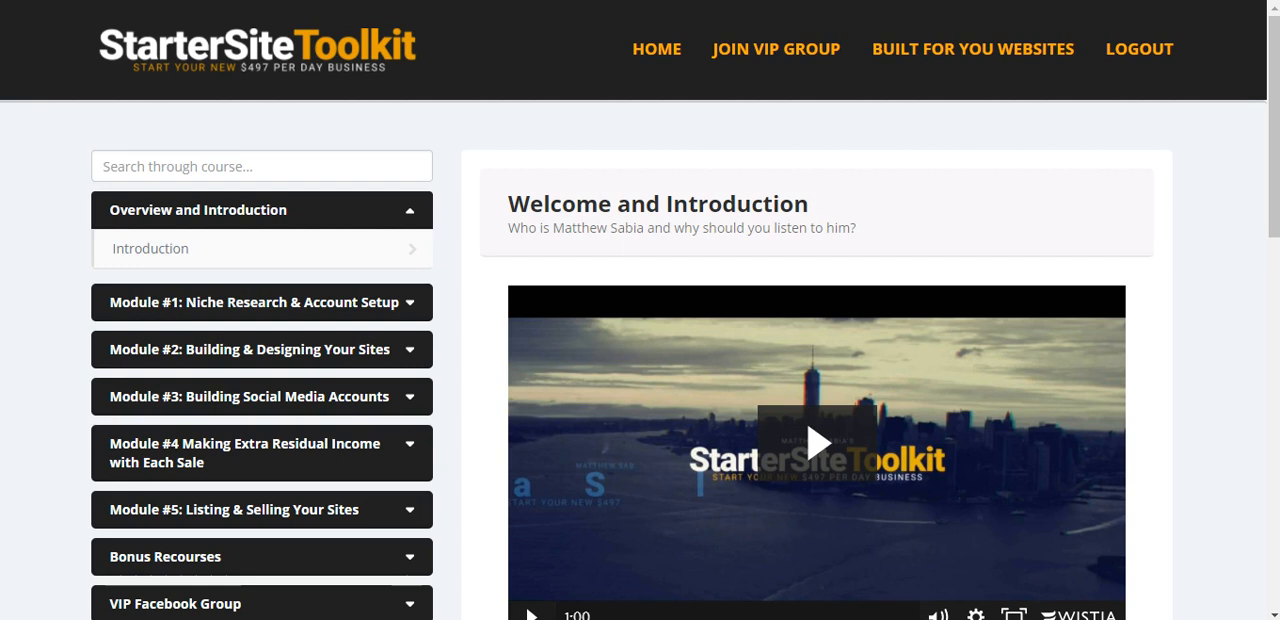
mouse_move(44, 330)
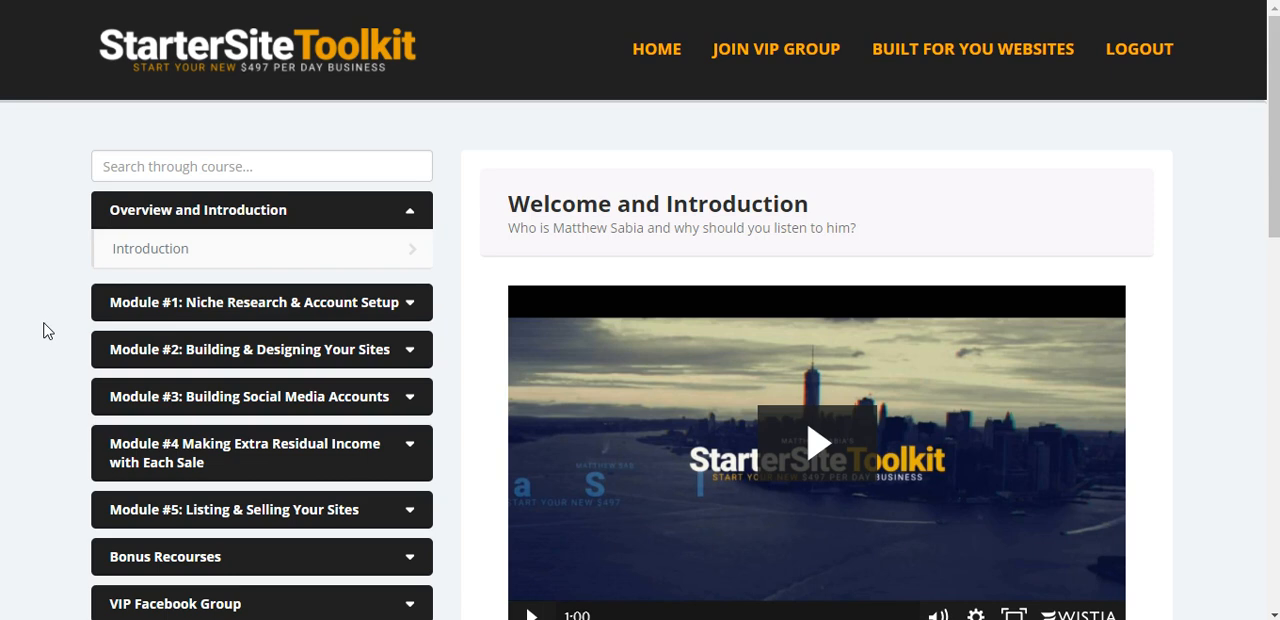
scroll("down", 3)
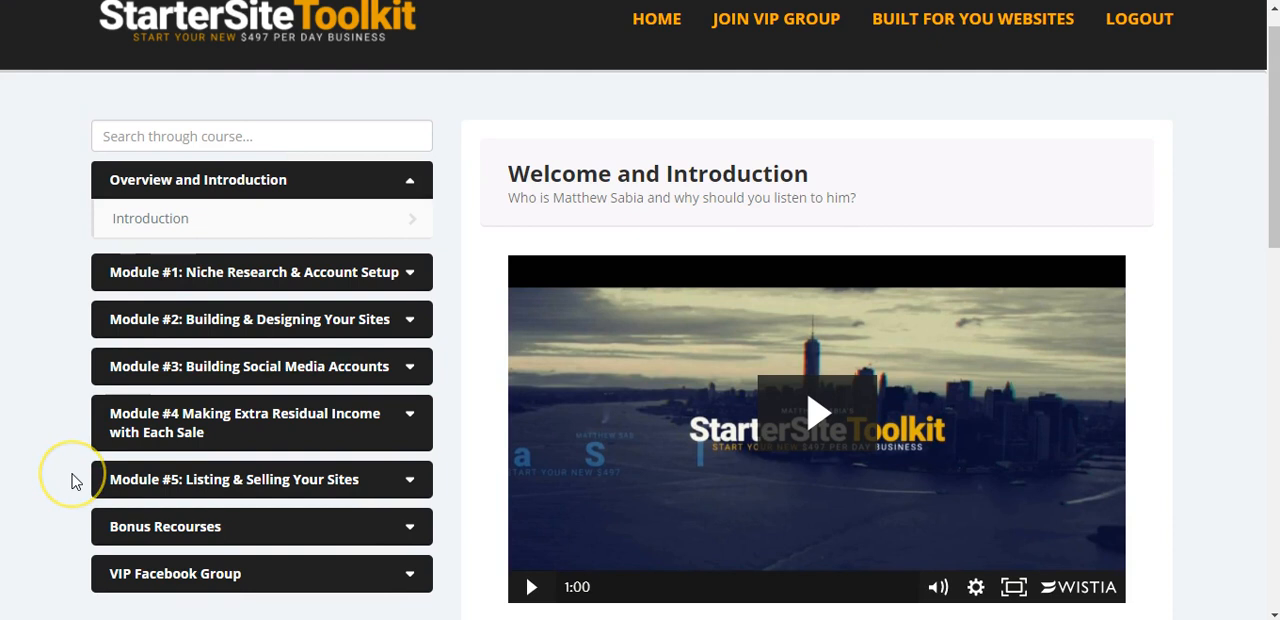
mouse_move(72, 480)
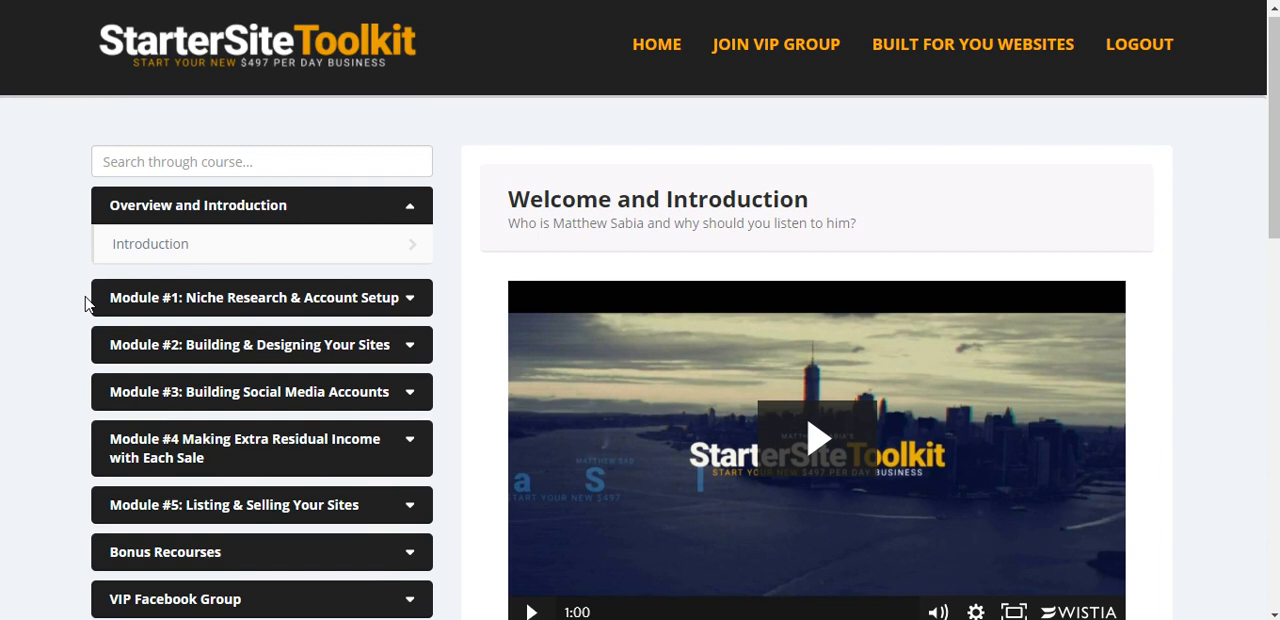
scroll("down", 3)
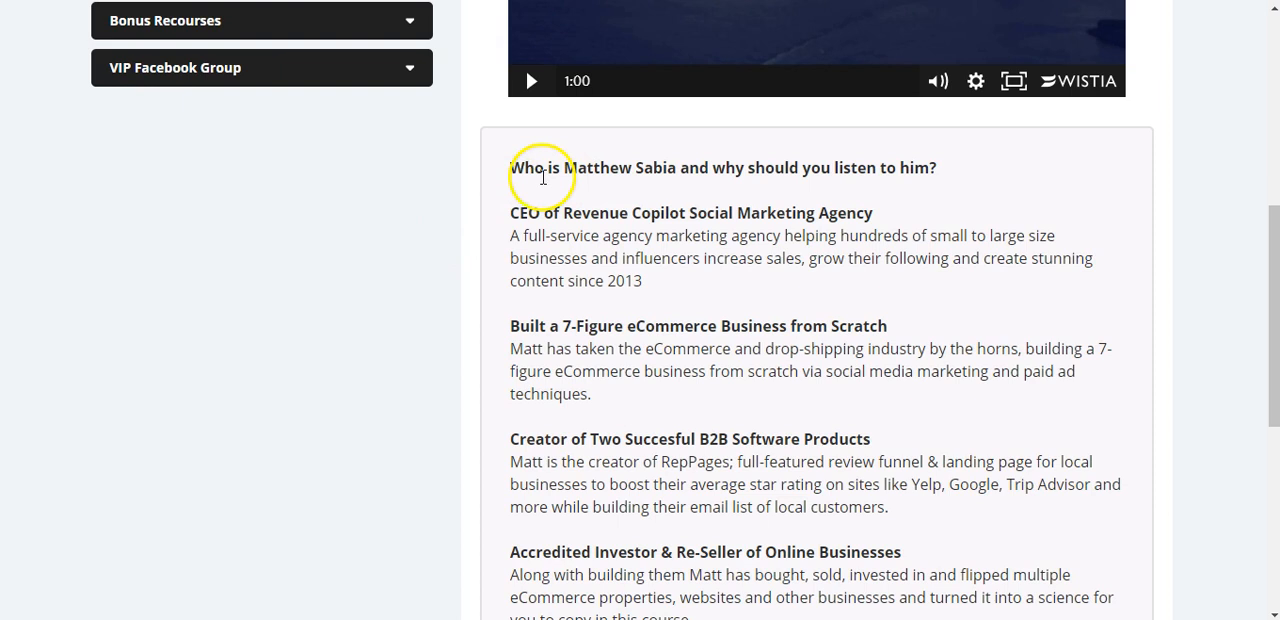
scroll("down", 3)
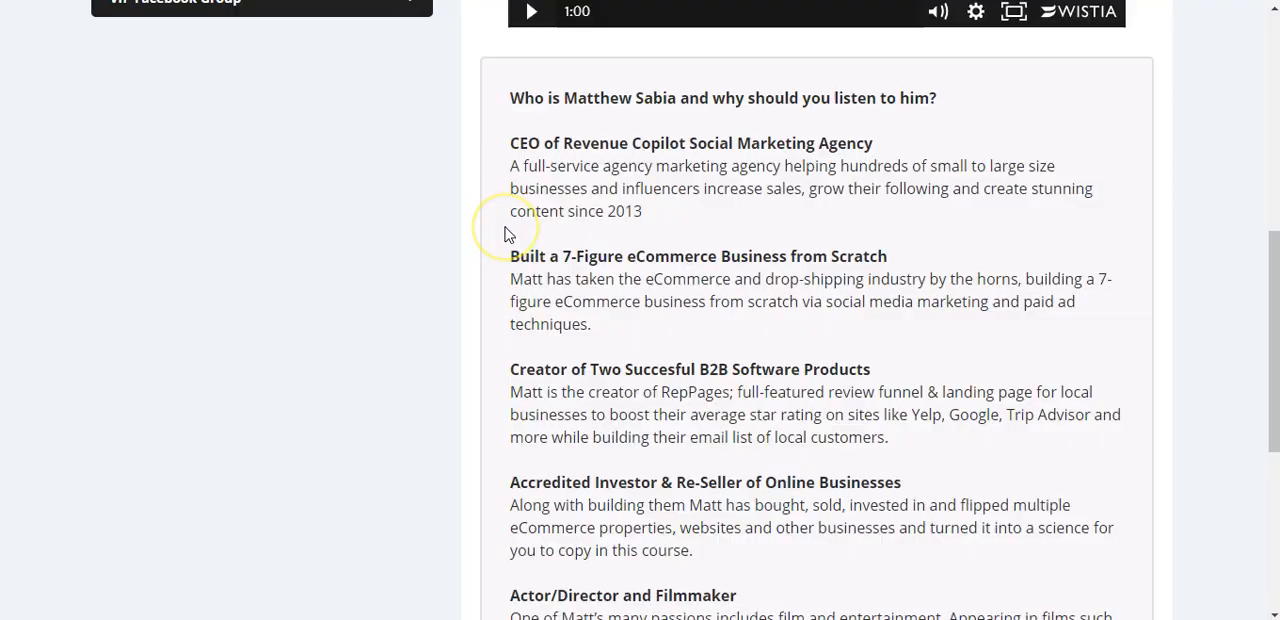
scroll("up", 3)
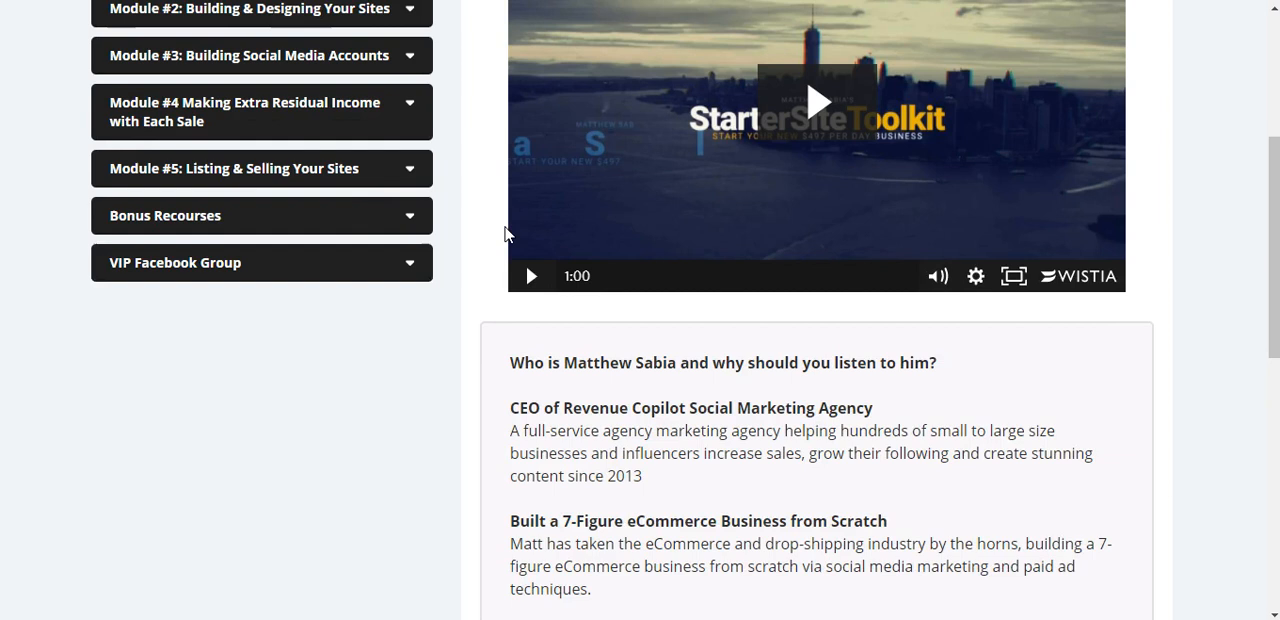
scroll("up", 3)
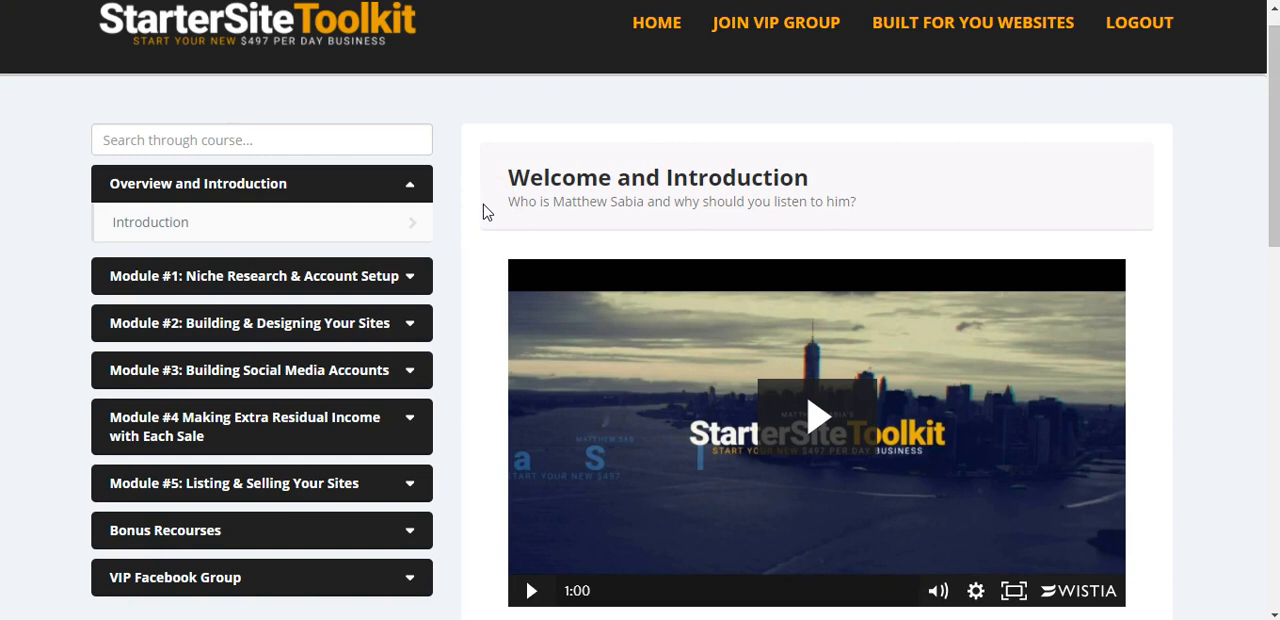
left_click(254, 276)
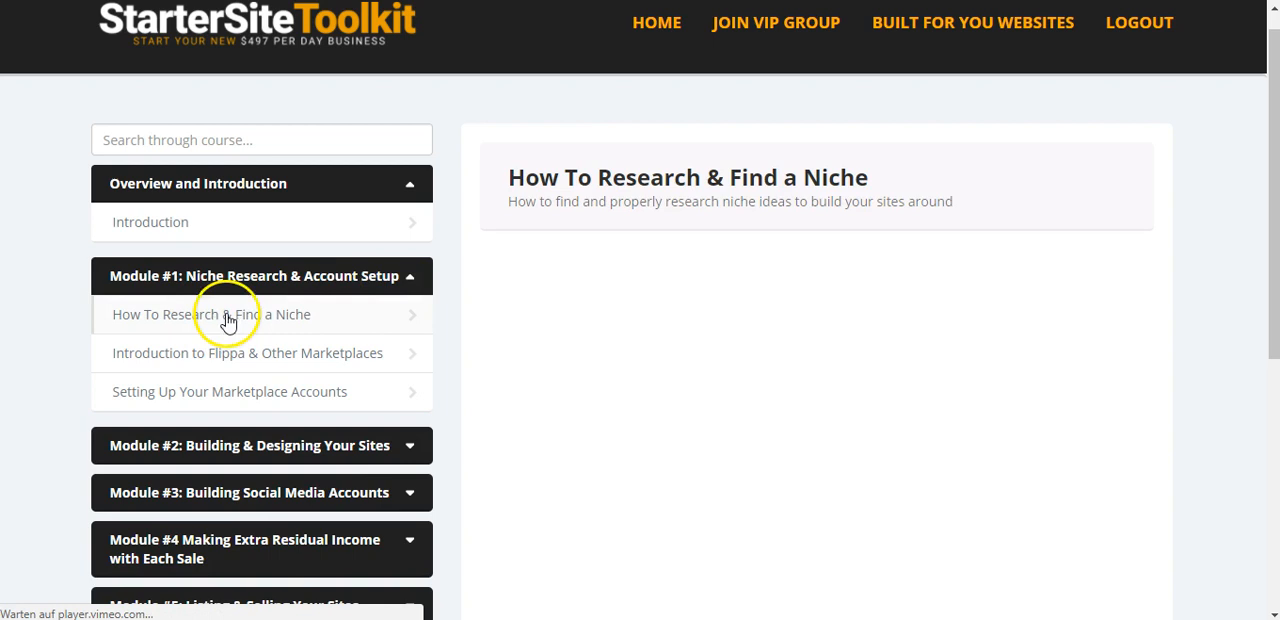
scroll("down", 3)
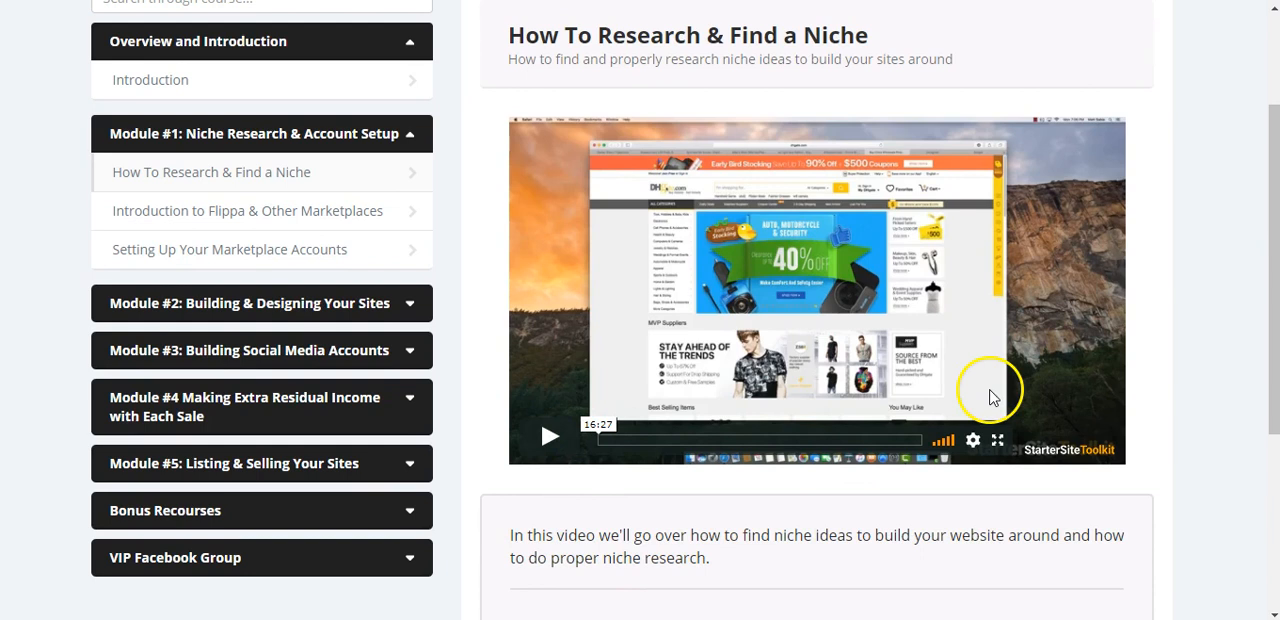
mouse_move(1254, 318)
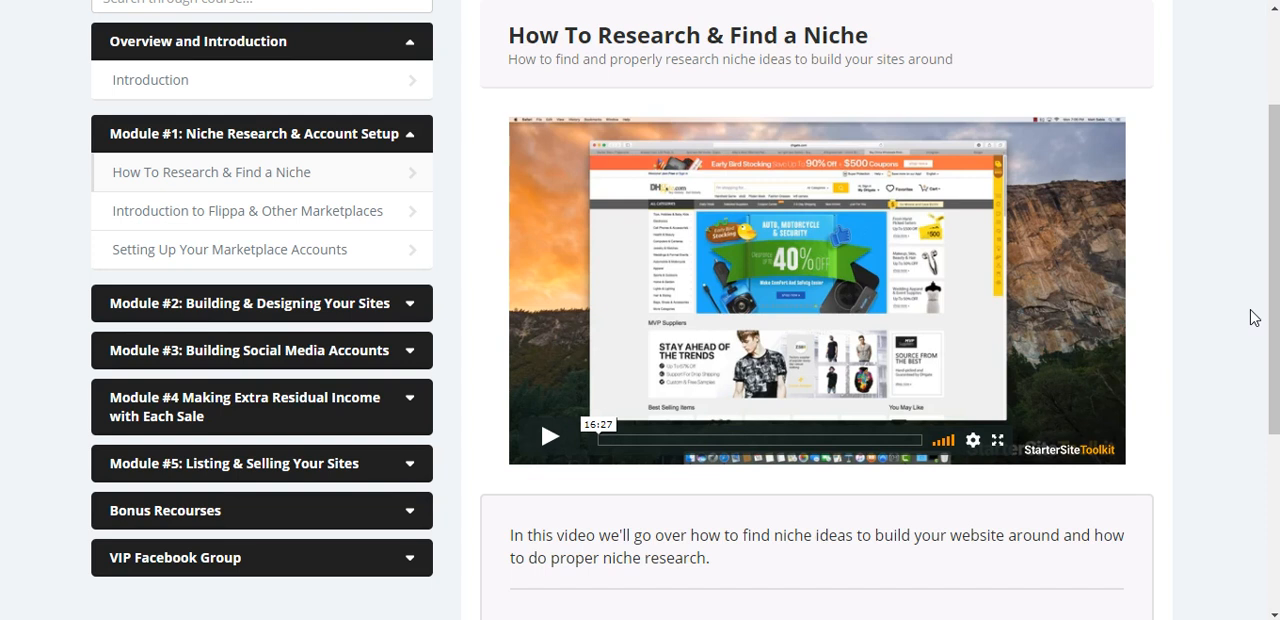
mouse_move(256, 290)
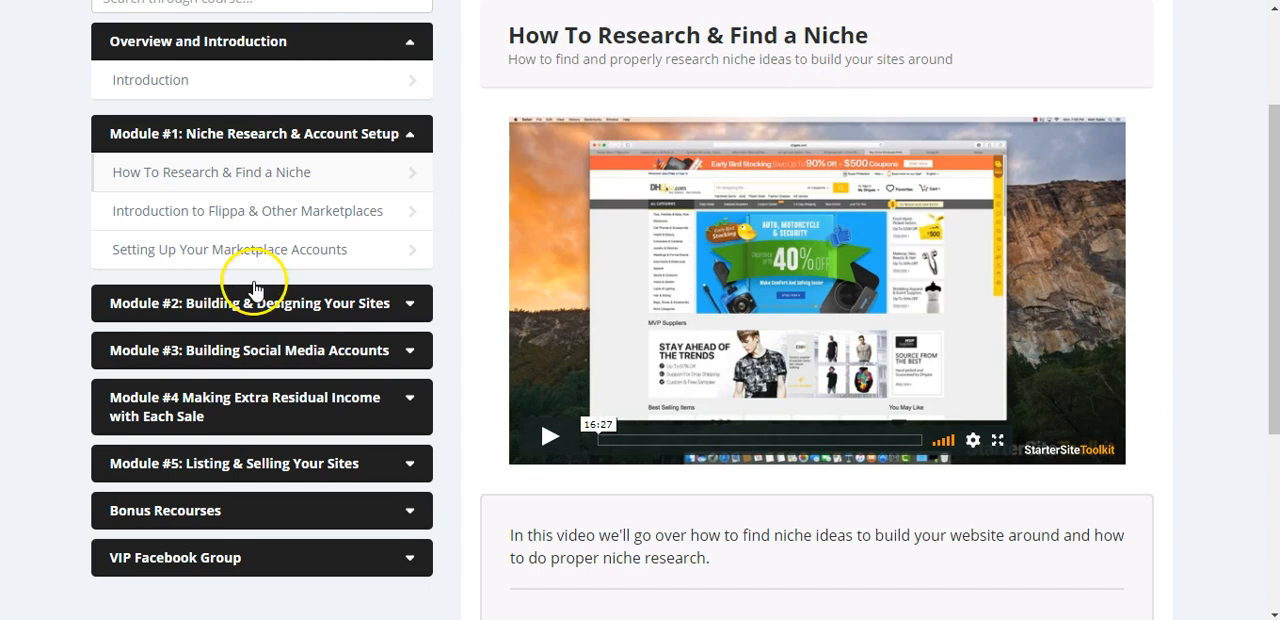
Step through 'Introduction to Flippa & Other Marketplaces' to the 'Setting Up Your Marketplace Accounts' lesson.
left_click(248, 210)
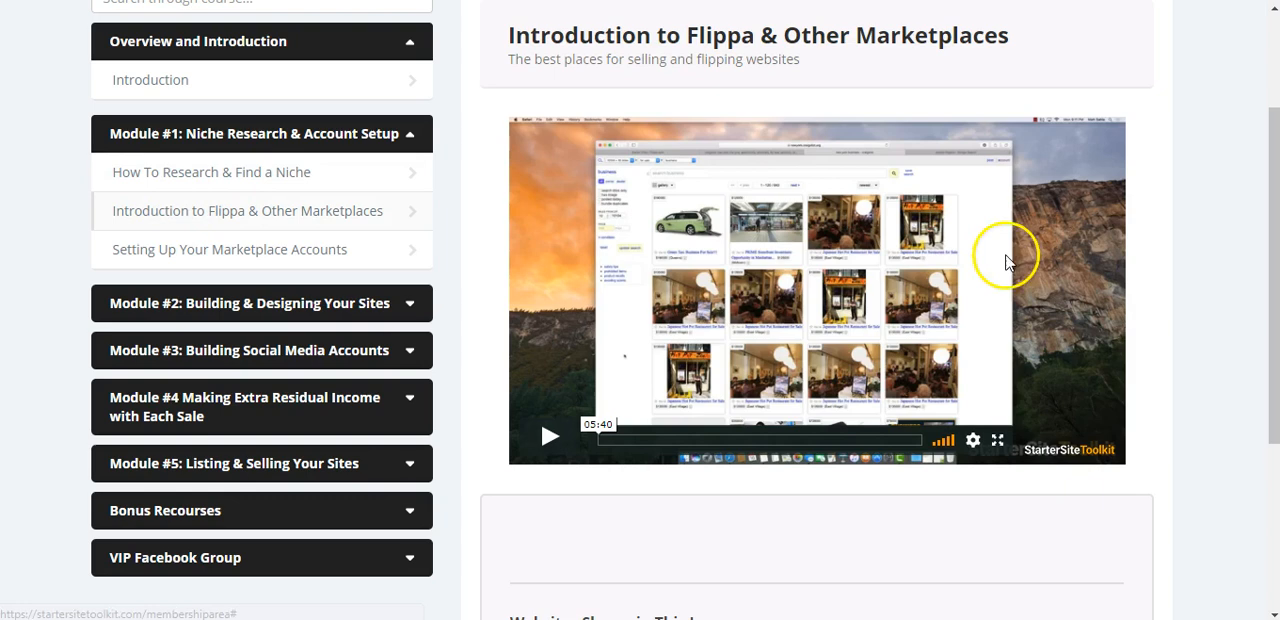
left_click(228, 248)
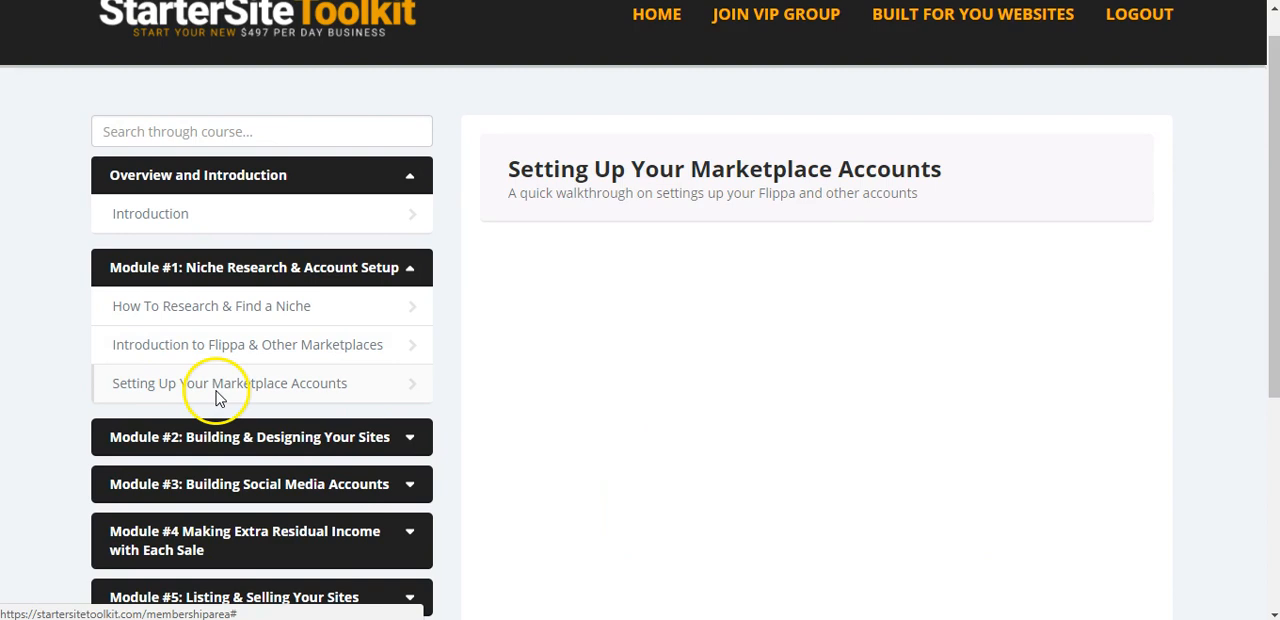
scroll("down", 3)
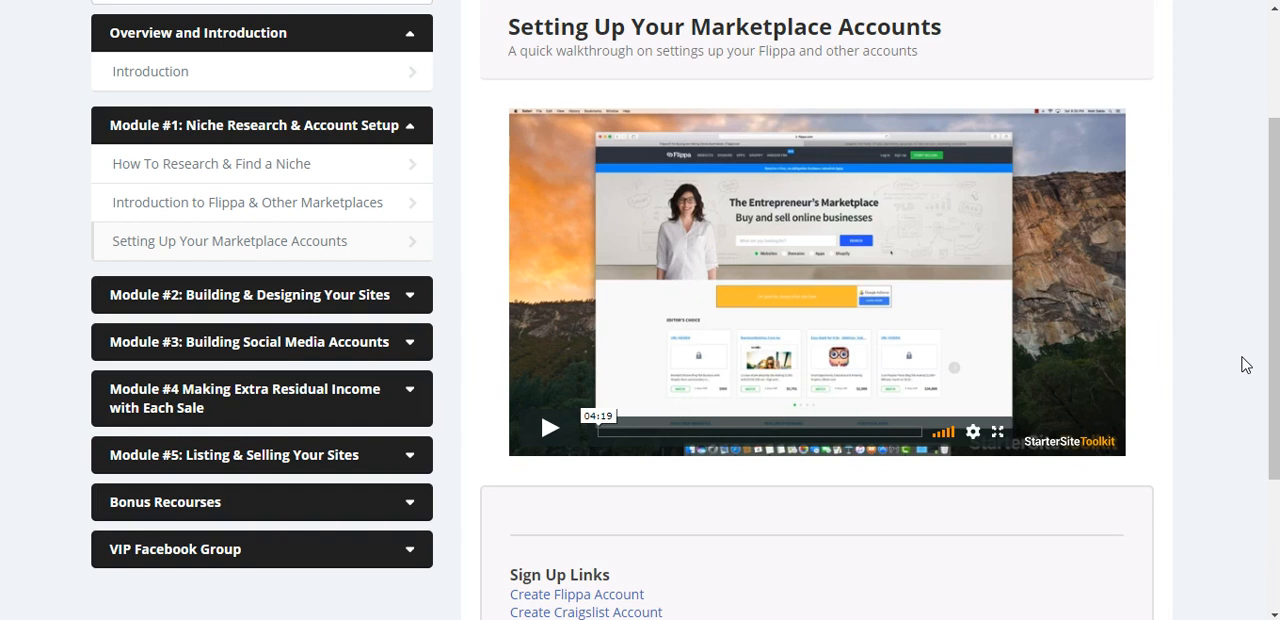
Load Module #2's 'Shopify Store Creation & Setup' lesson, skip its video to about 7:24 and pause it.
left_click(260, 294)
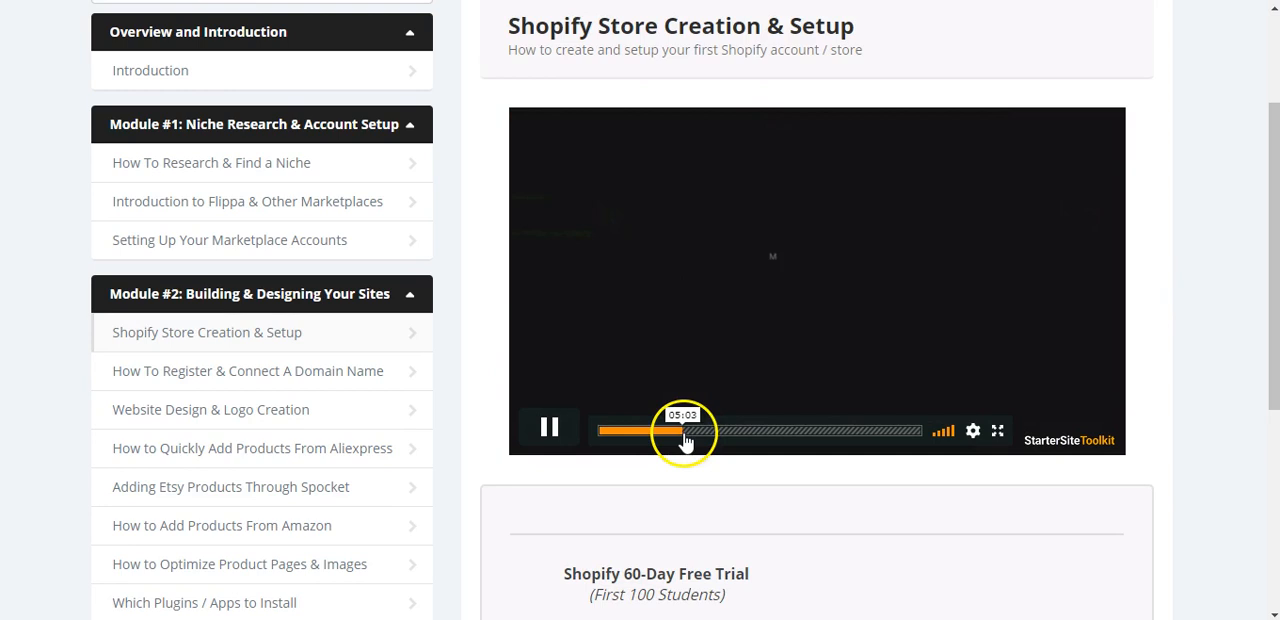
left_click(750, 430)
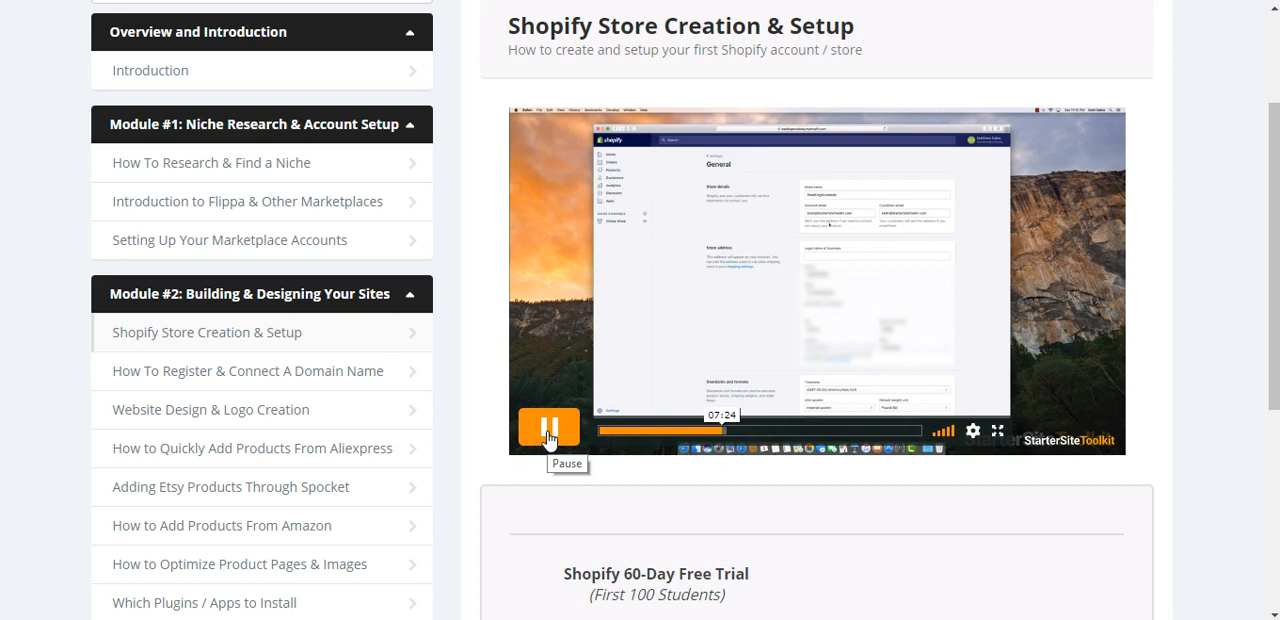
left_click(548, 428)
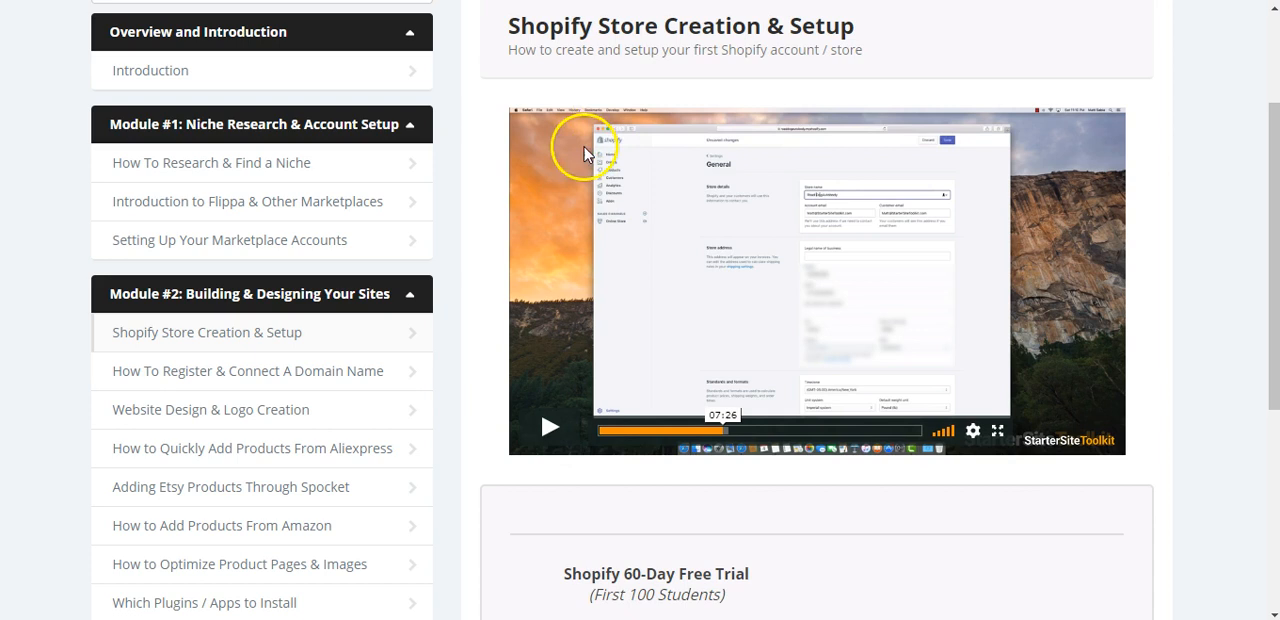
mouse_move(592, 232)
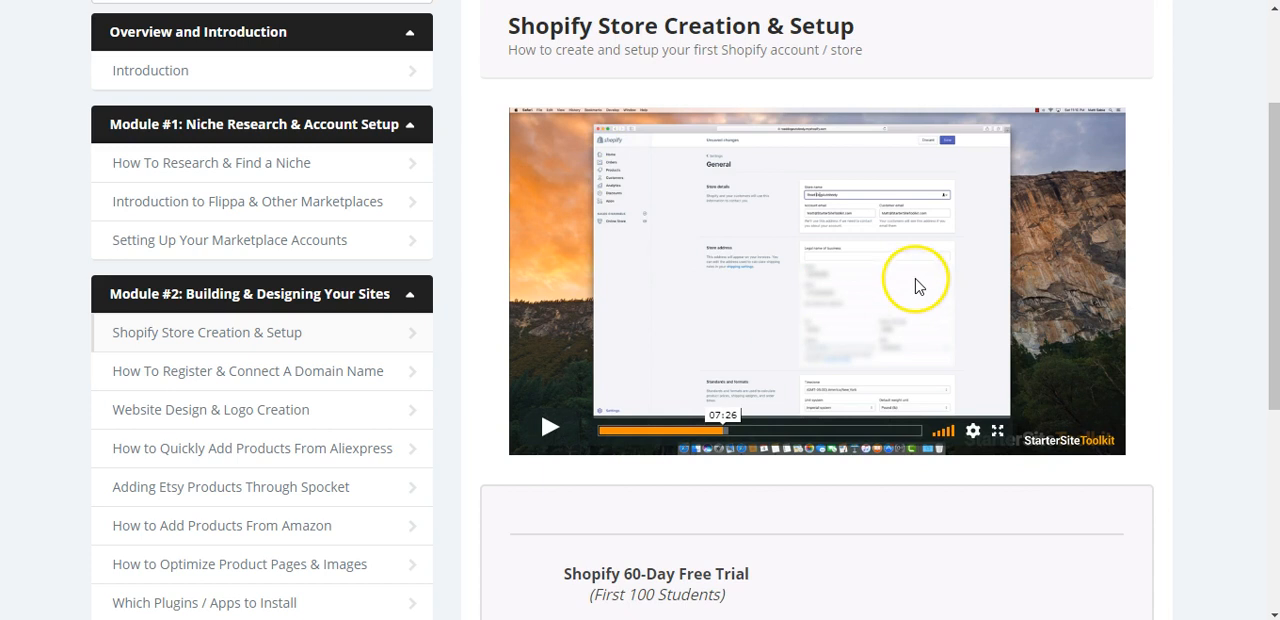
mouse_move(870, 280)
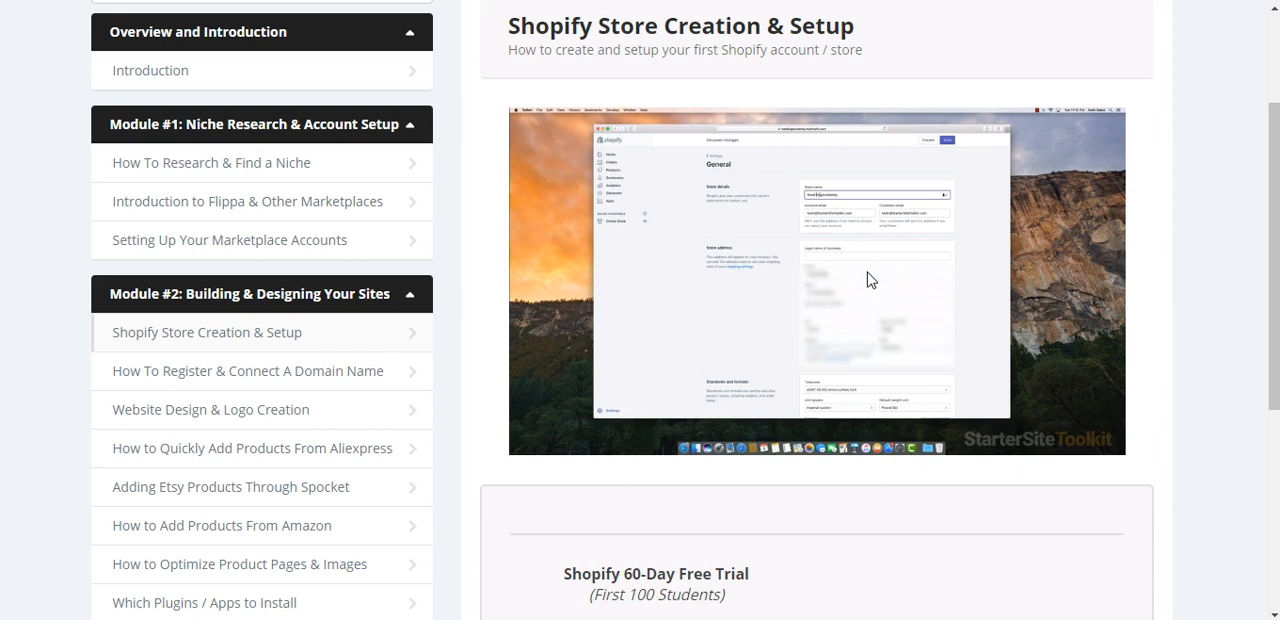
mouse_move(396, 444)
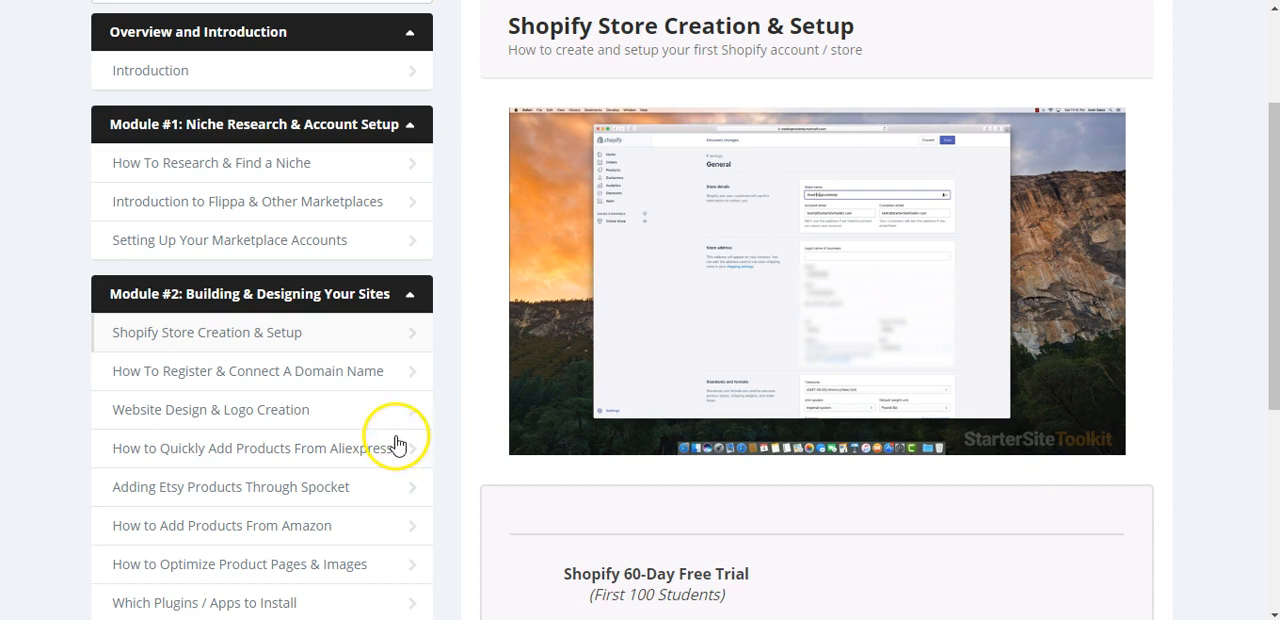
Load the Module #2 lesson on adding products from Aliexpress.
scroll("down", 3)
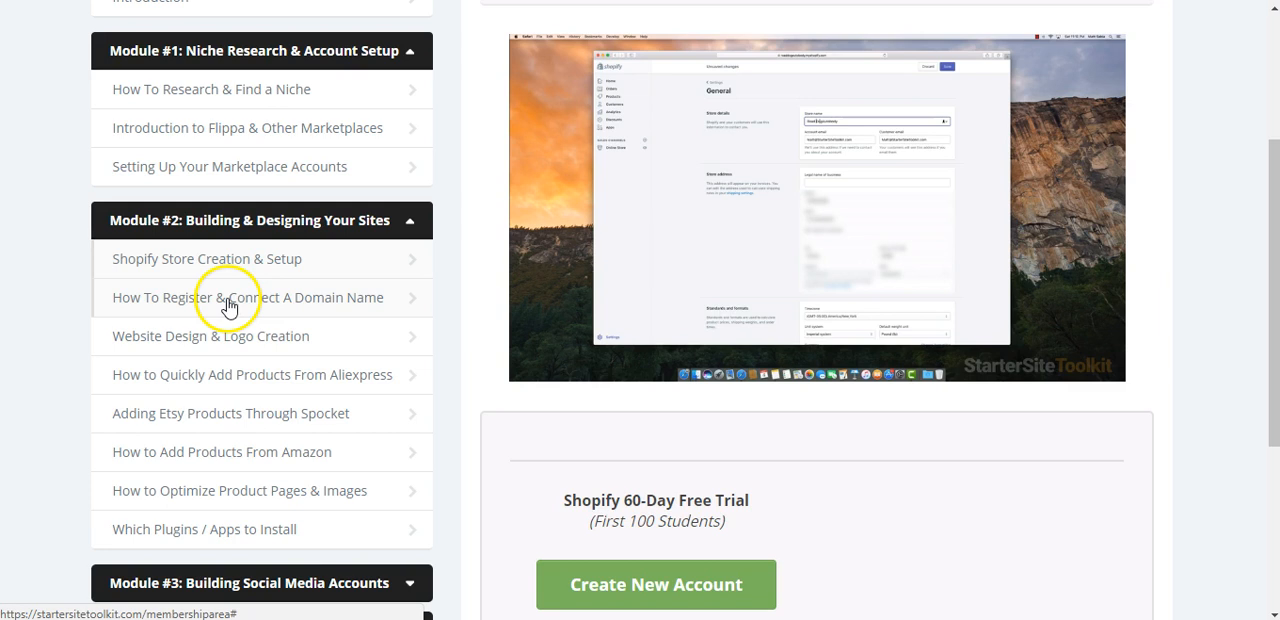
scroll("down", 3)
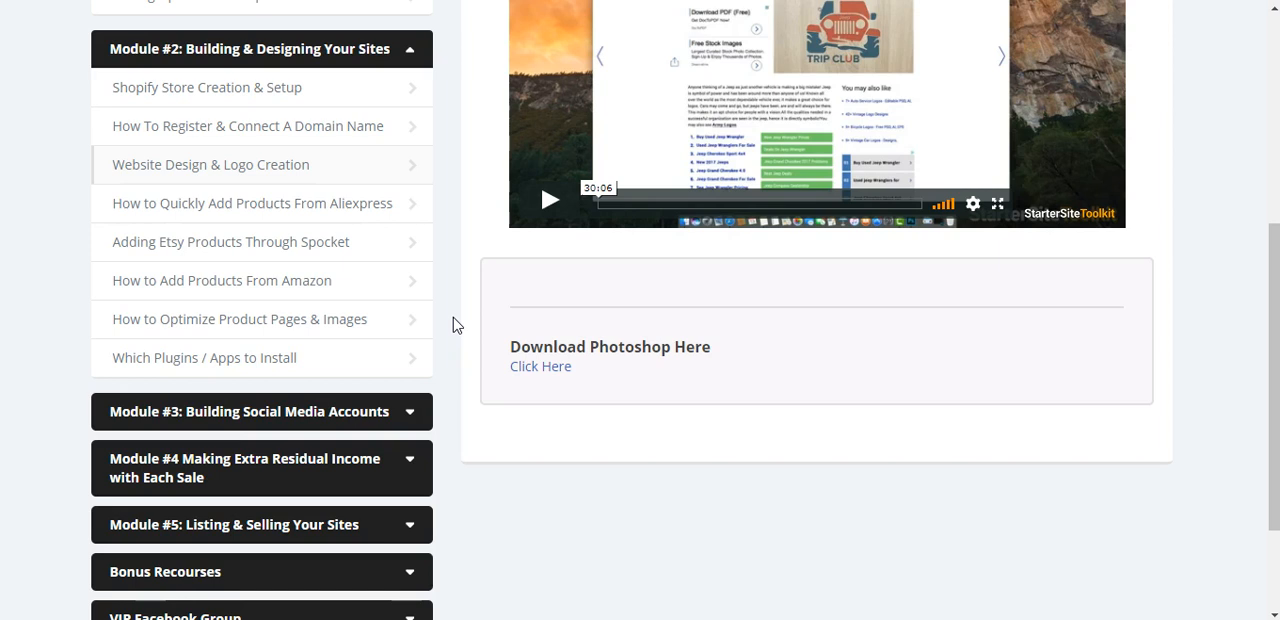
scroll("up", 3)
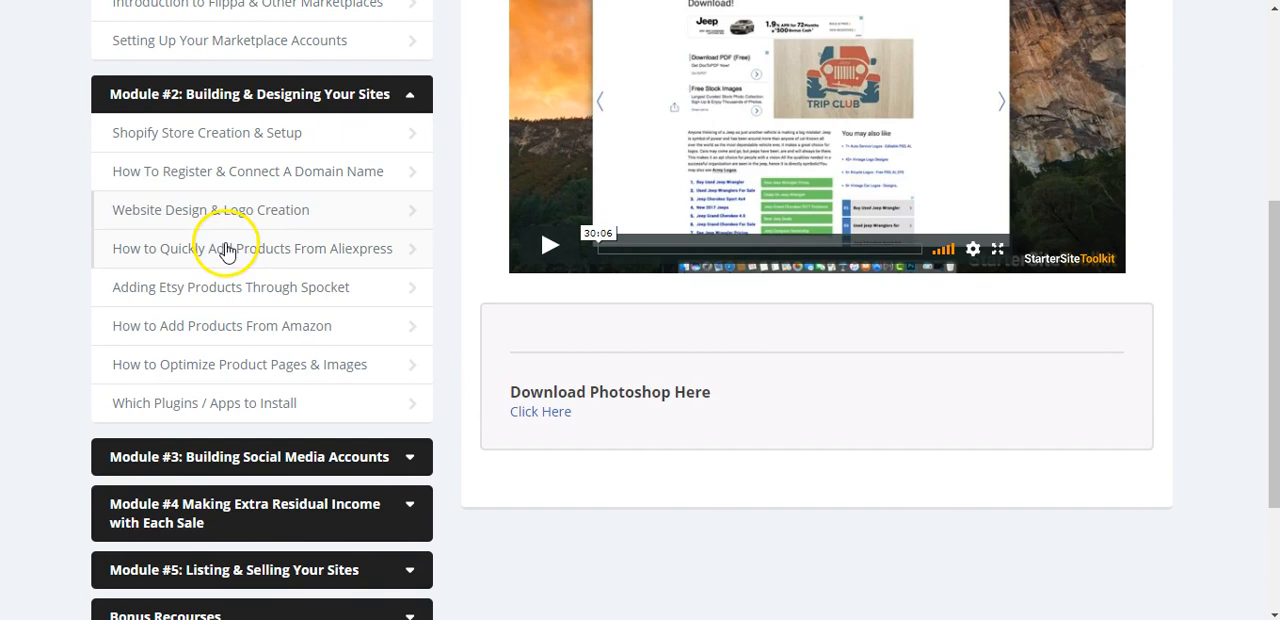
left_click(252, 248)
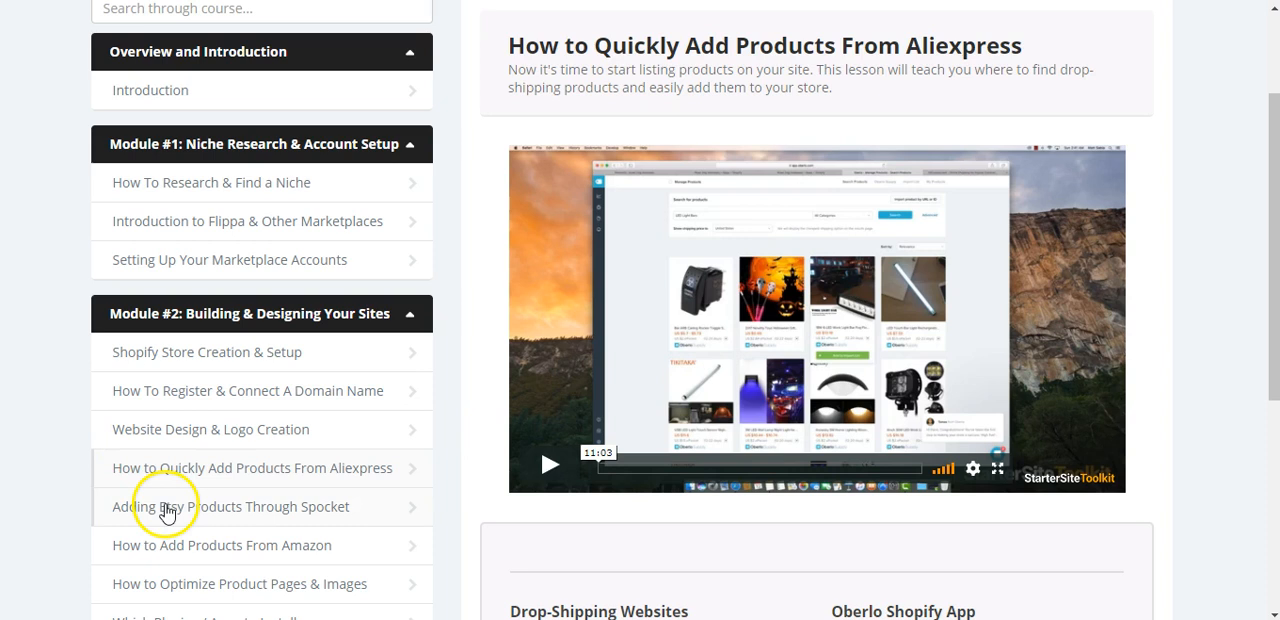
scroll("down", 3)
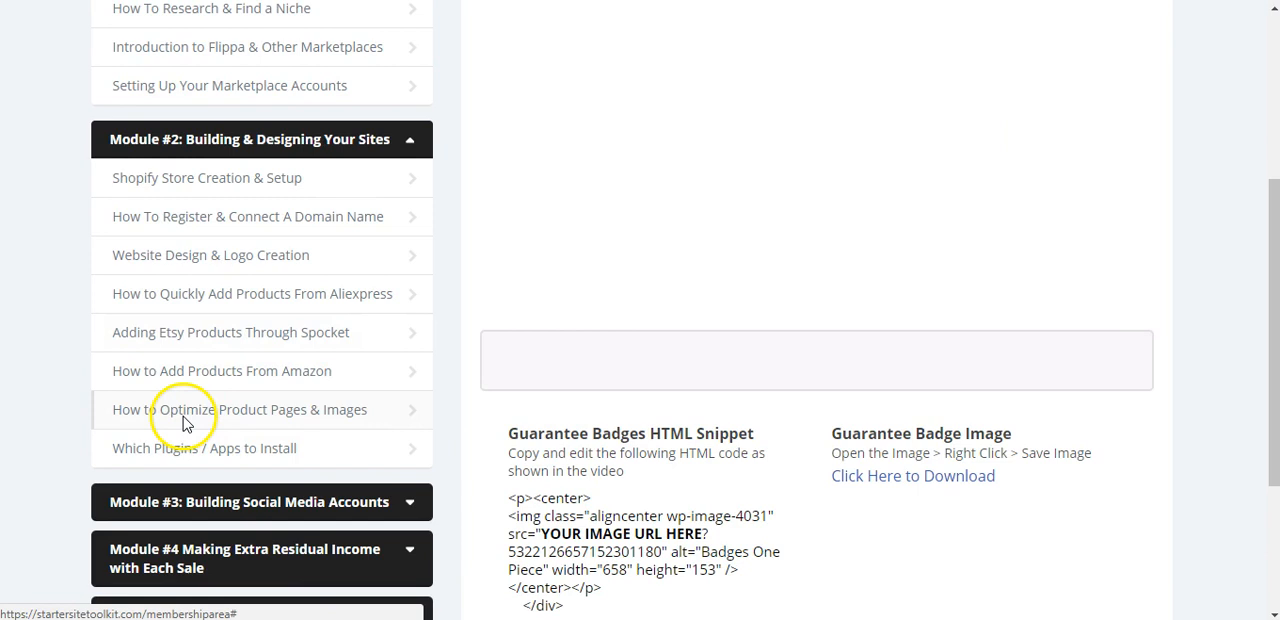
Load the 'How to Add Products From Amazon' lesson and expand the Module #3 lesson list.
left_click(220, 372)
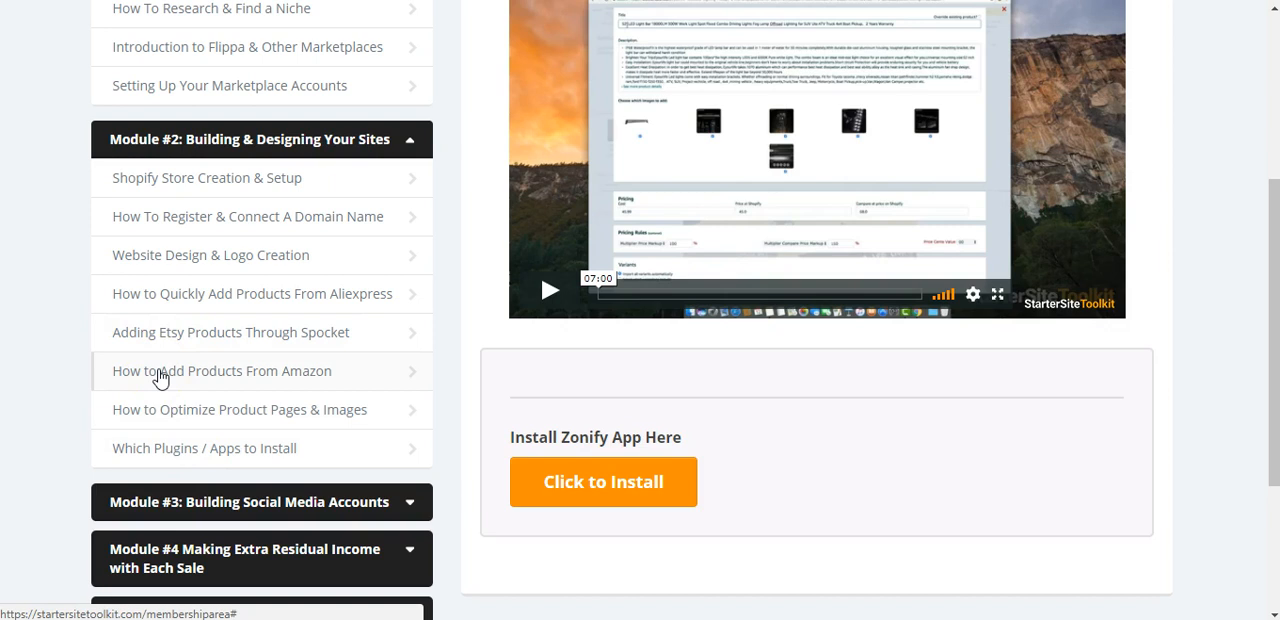
scroll("down", 3)
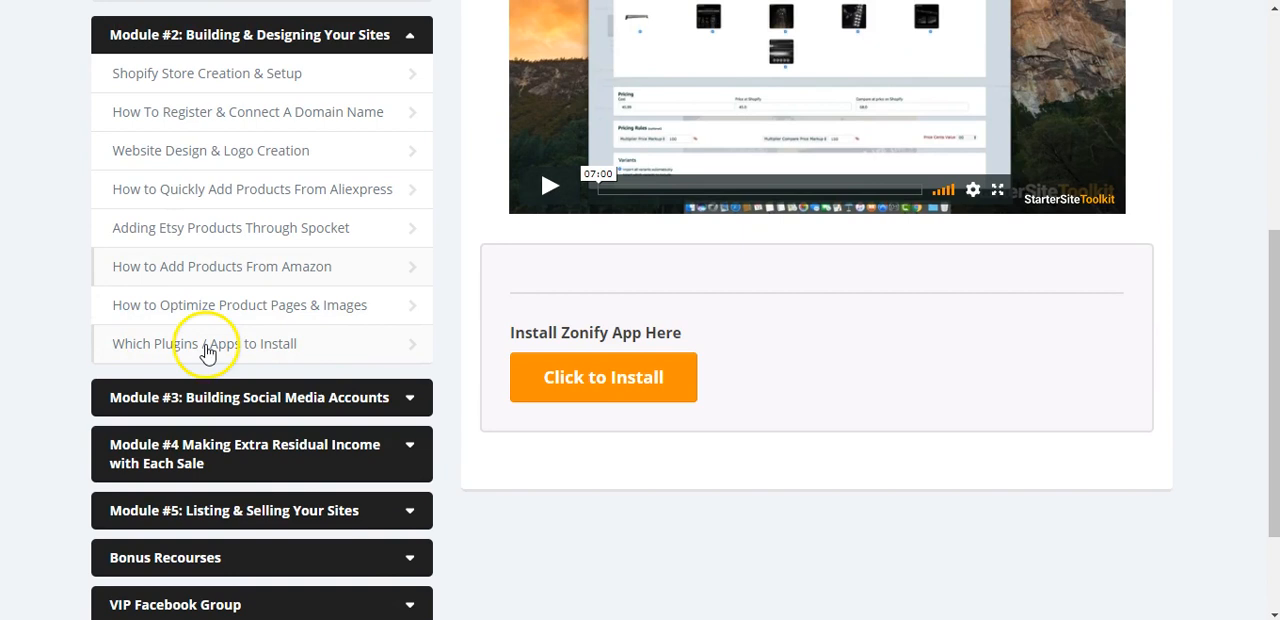
mouse_move(52, 376)
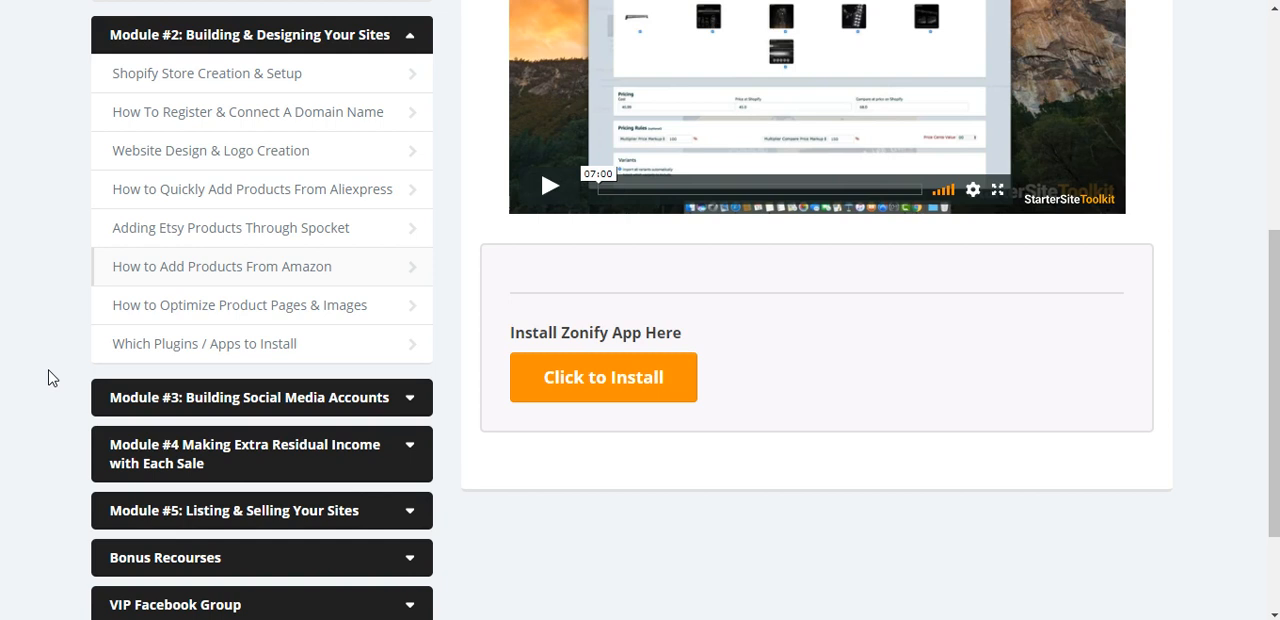
left_click(248, 398)
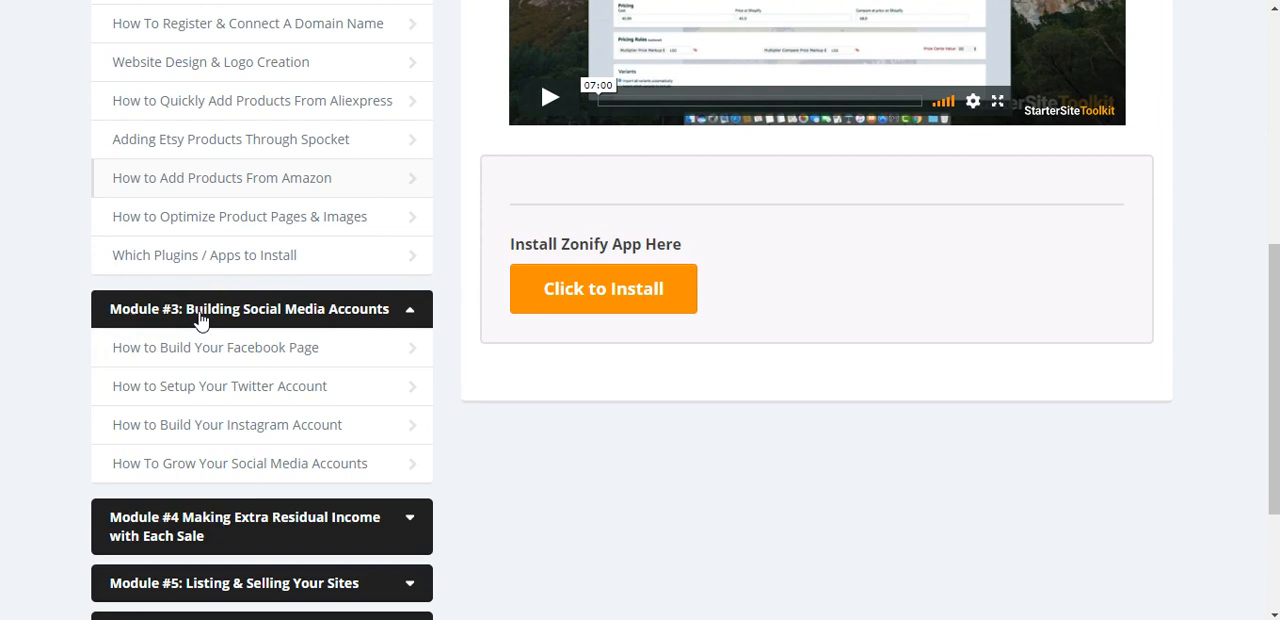
mouse_move(64, 344)
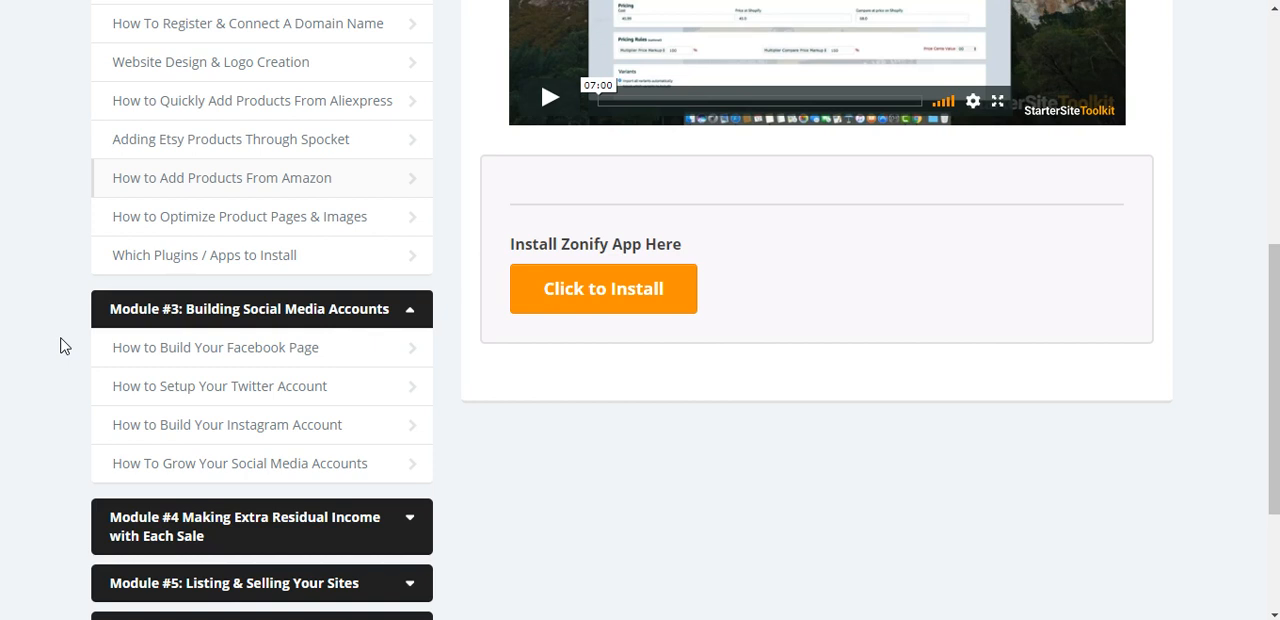
Review the Module #3 social media lessons, then expand Module #4's lesson list.
scroll("down", 3)
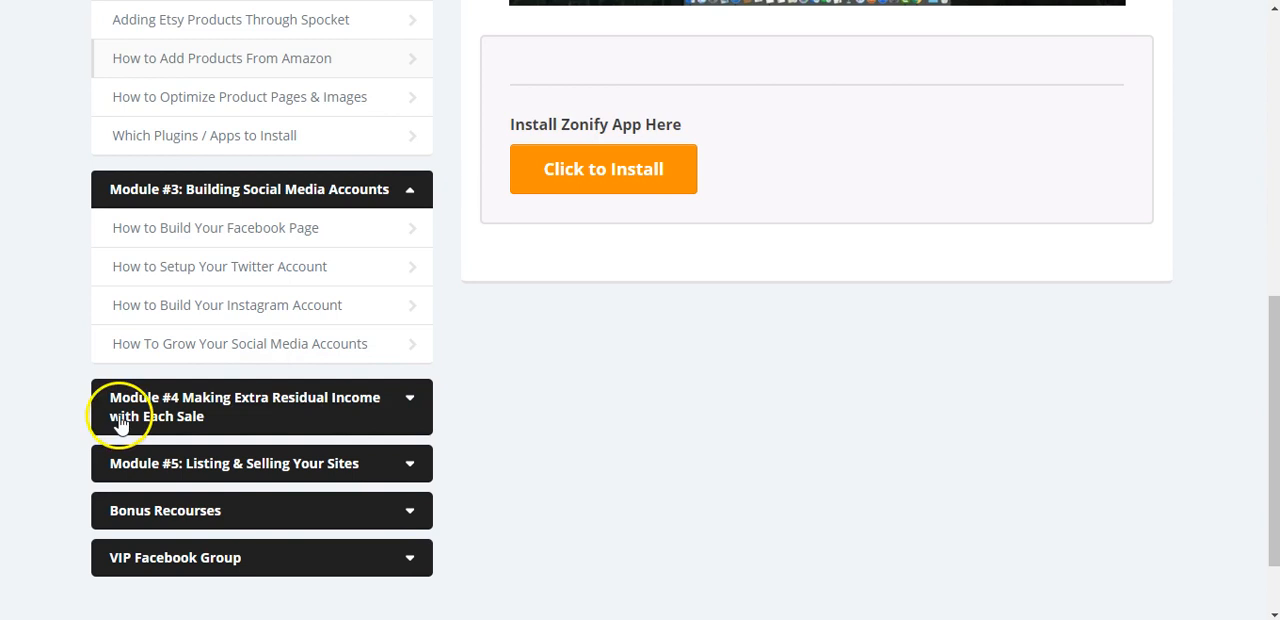
mouse_move(152, 416)
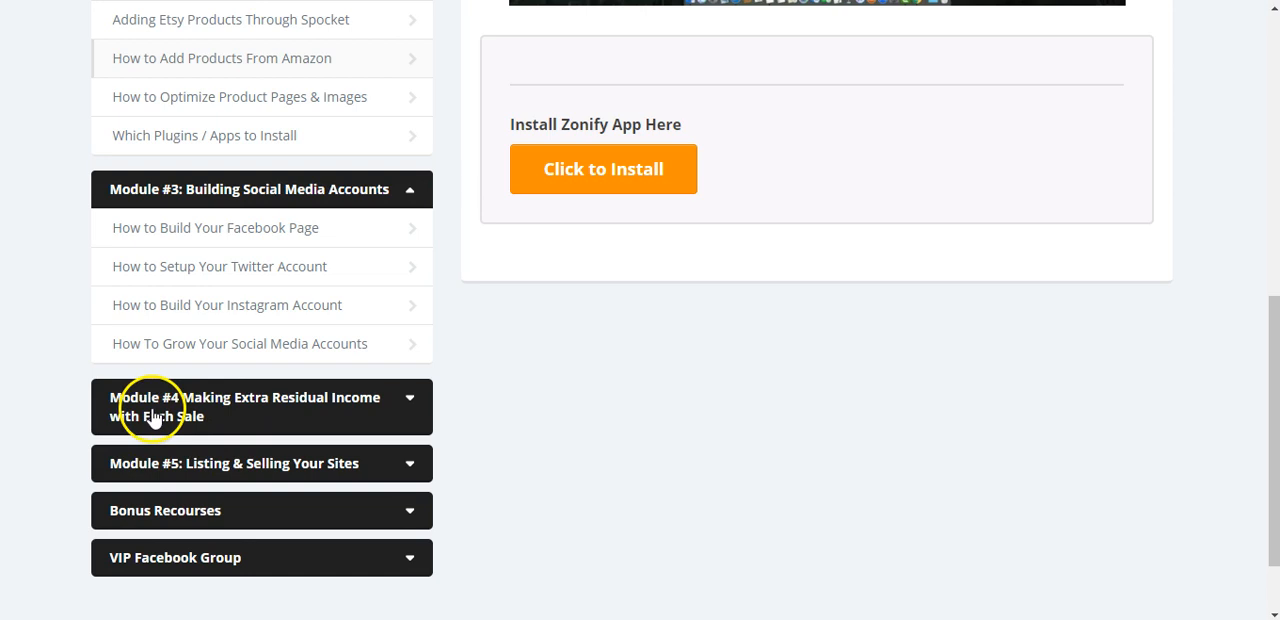
left_click(244, 408)
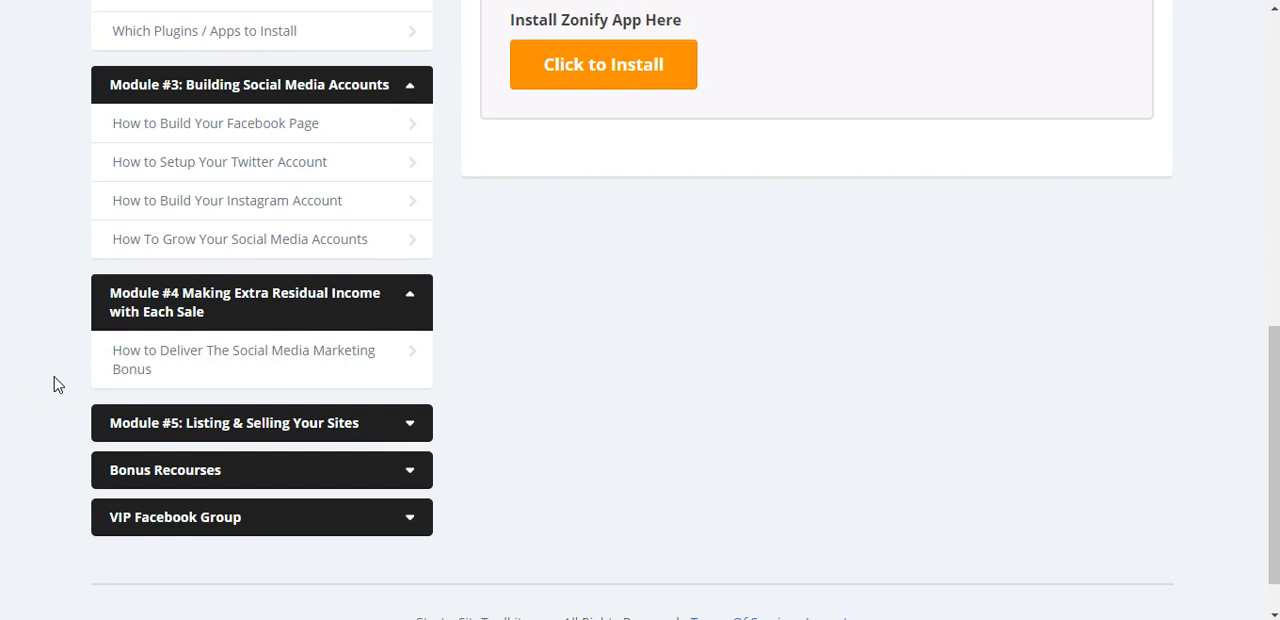
Expand Module #5's lessons and start creating a new Flippa listing from the Flippa listing lesson.
left_click(234, 422)
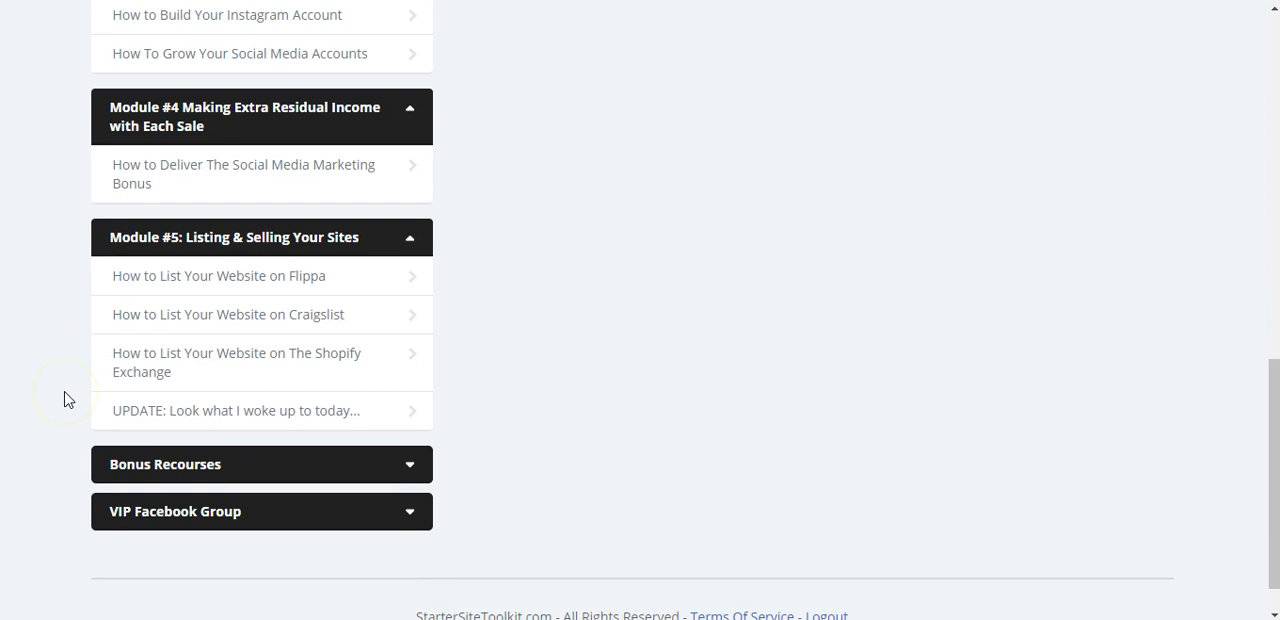
mouse_move(252, 314)
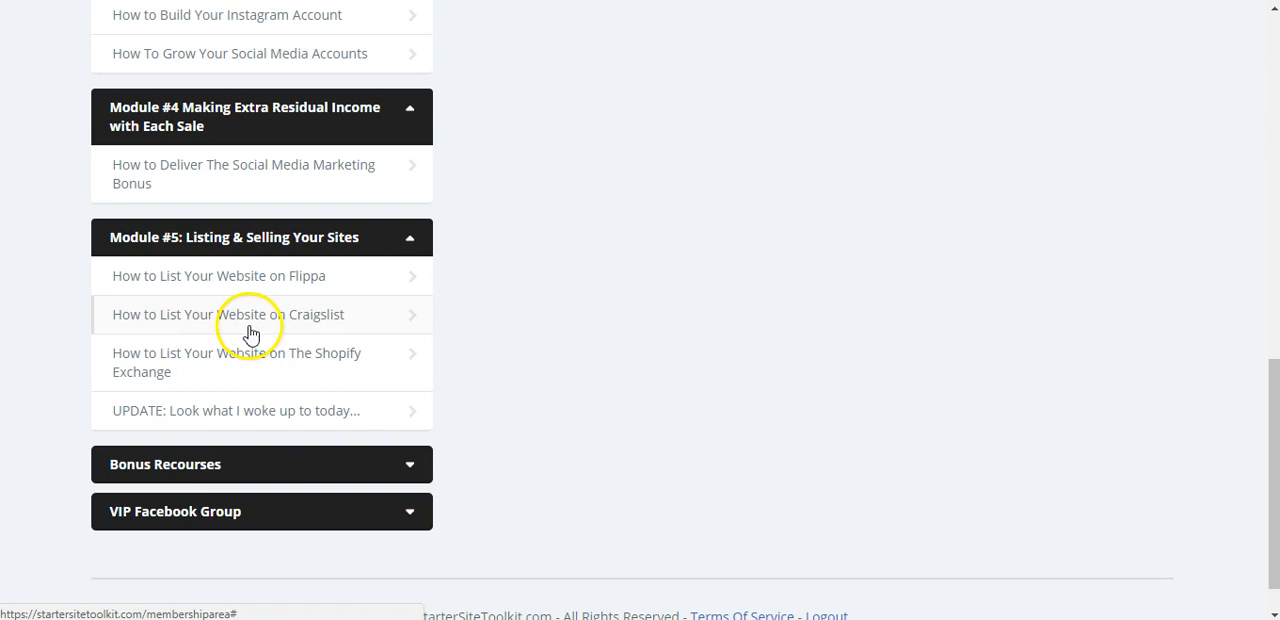
mouse_move(1224, 250)
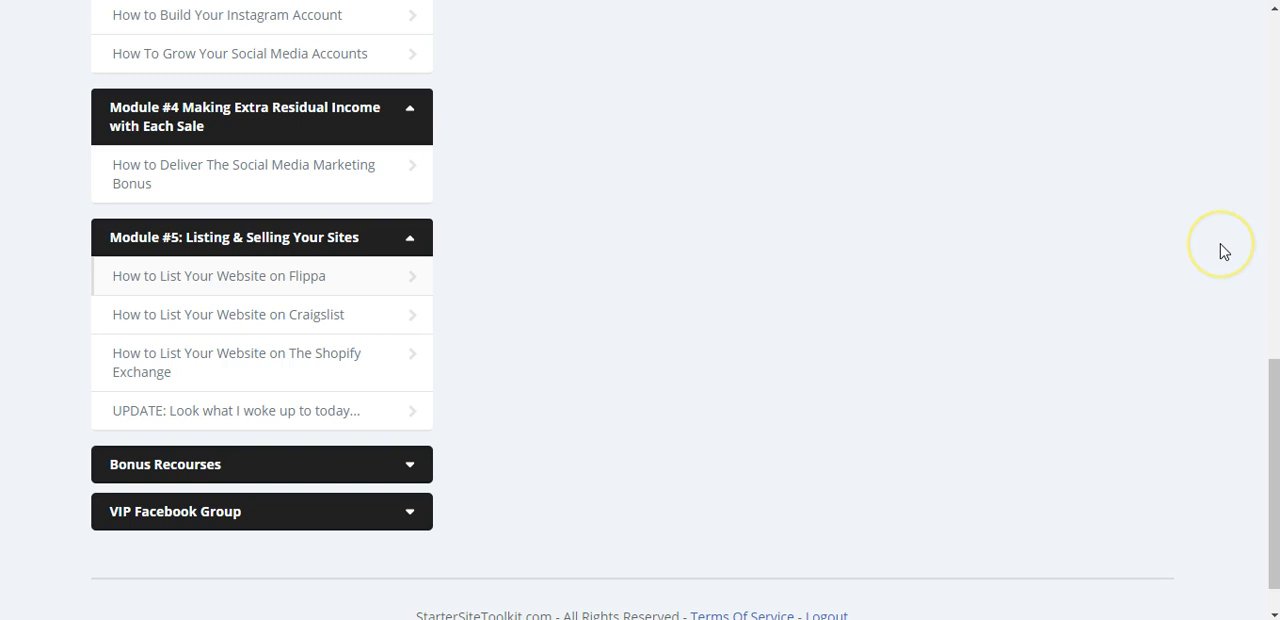
scroll("up", 3)
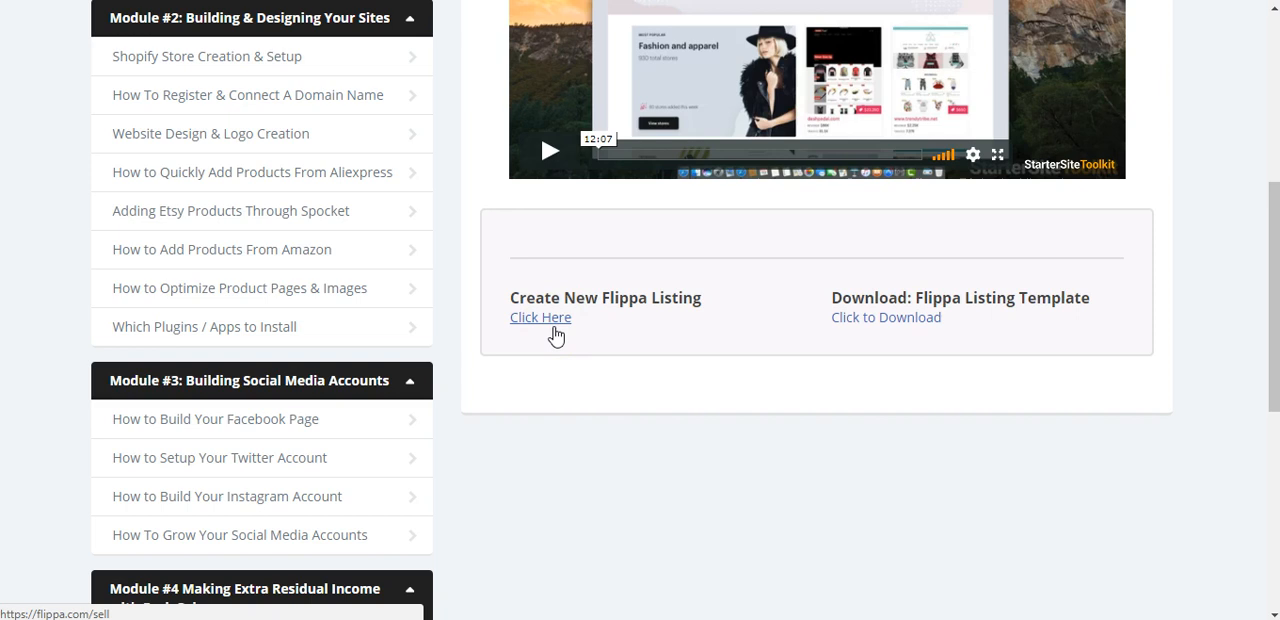
left_click(540, 316)
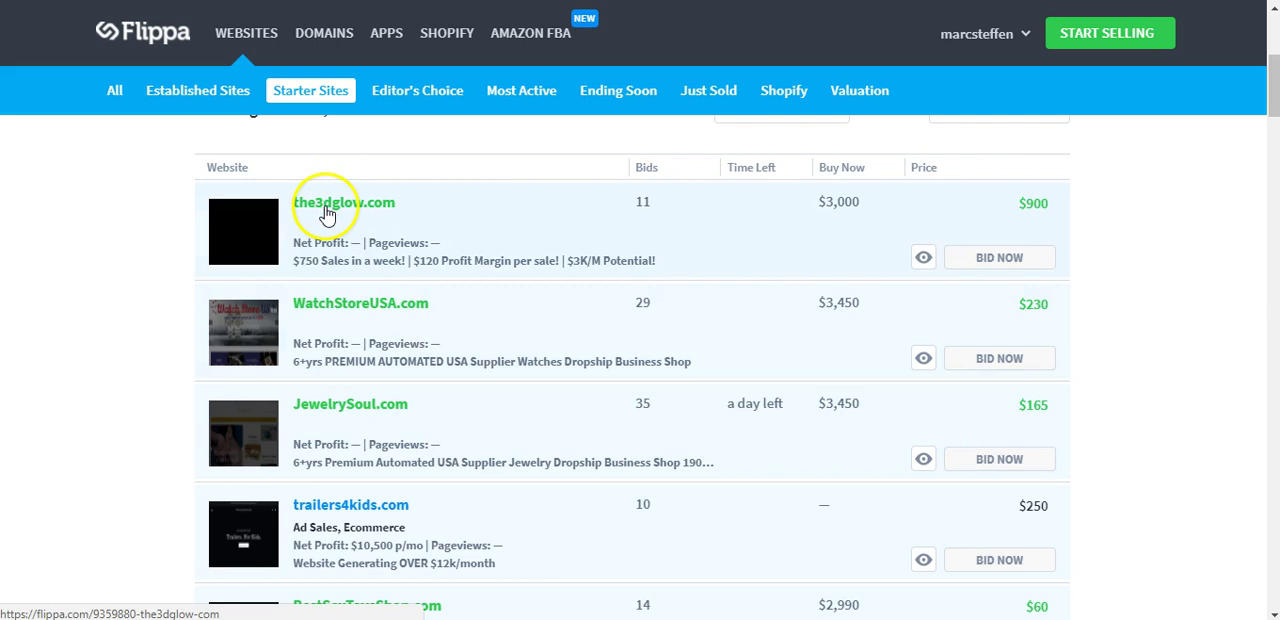
left_click(344, 202)
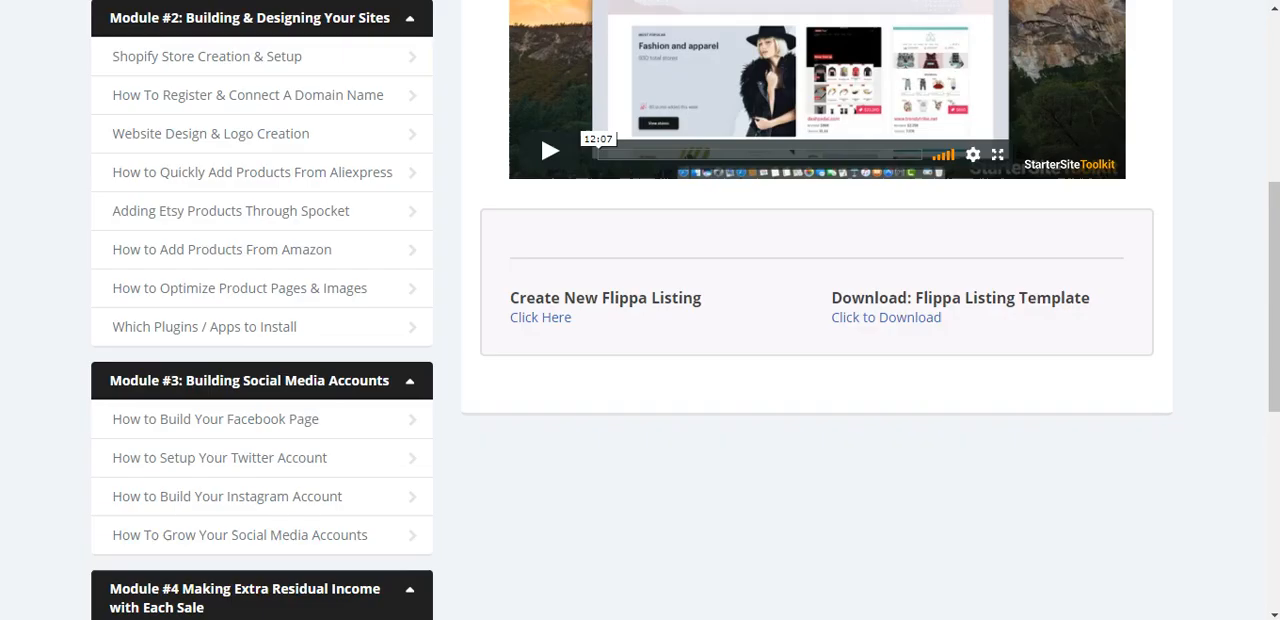
mouse_move(556, 270)
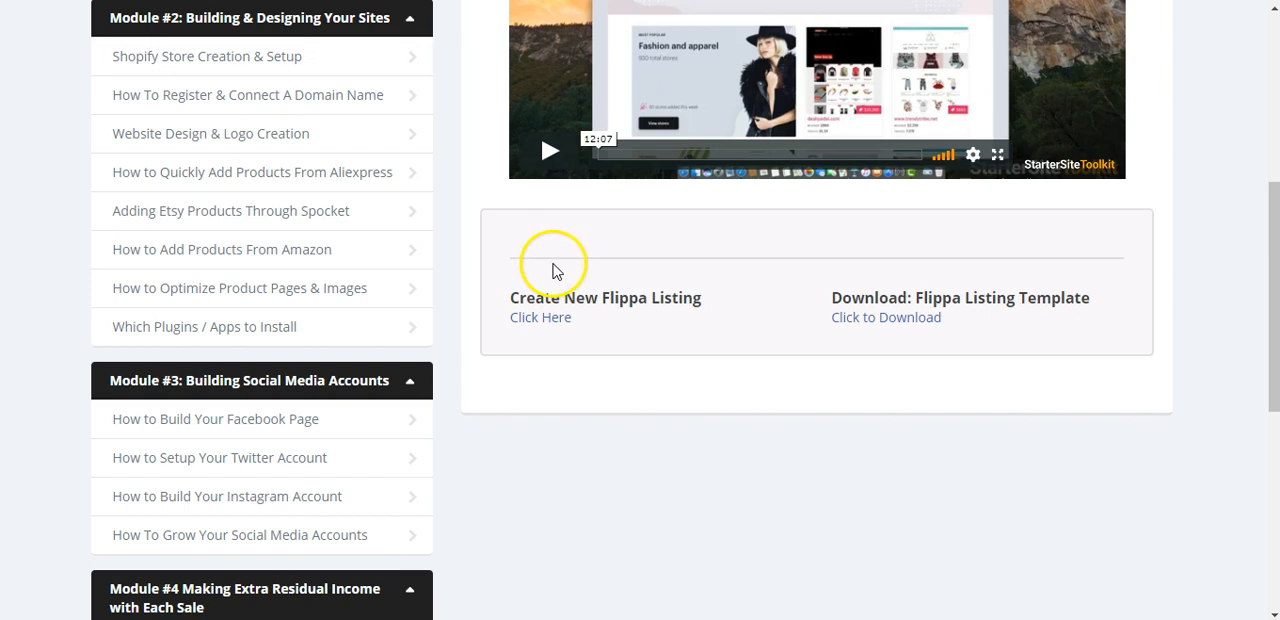
scroll("down", 3)
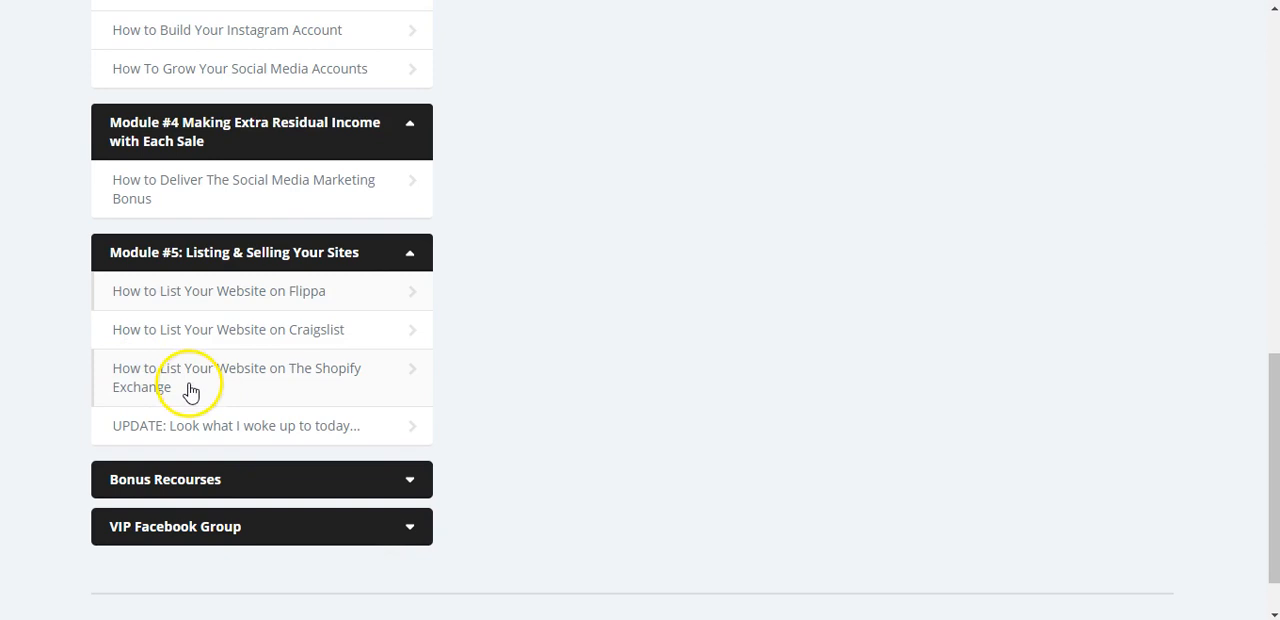
left_click(260, 480)
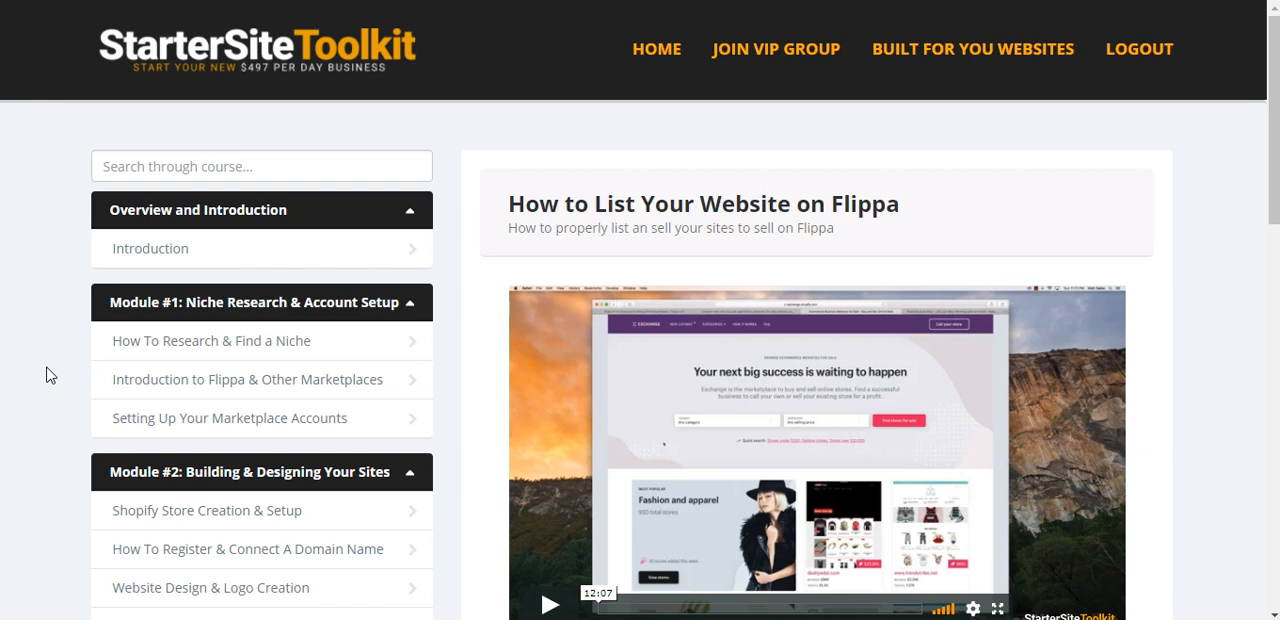
scroll("down", 3)
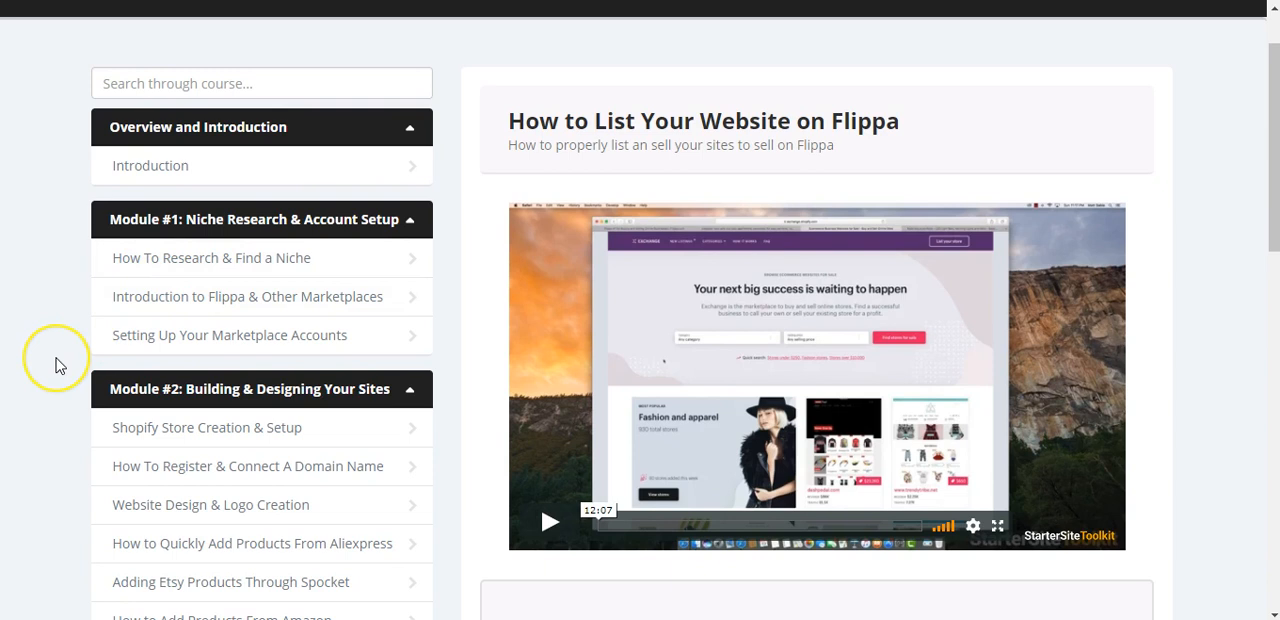
scroll("down", 3)
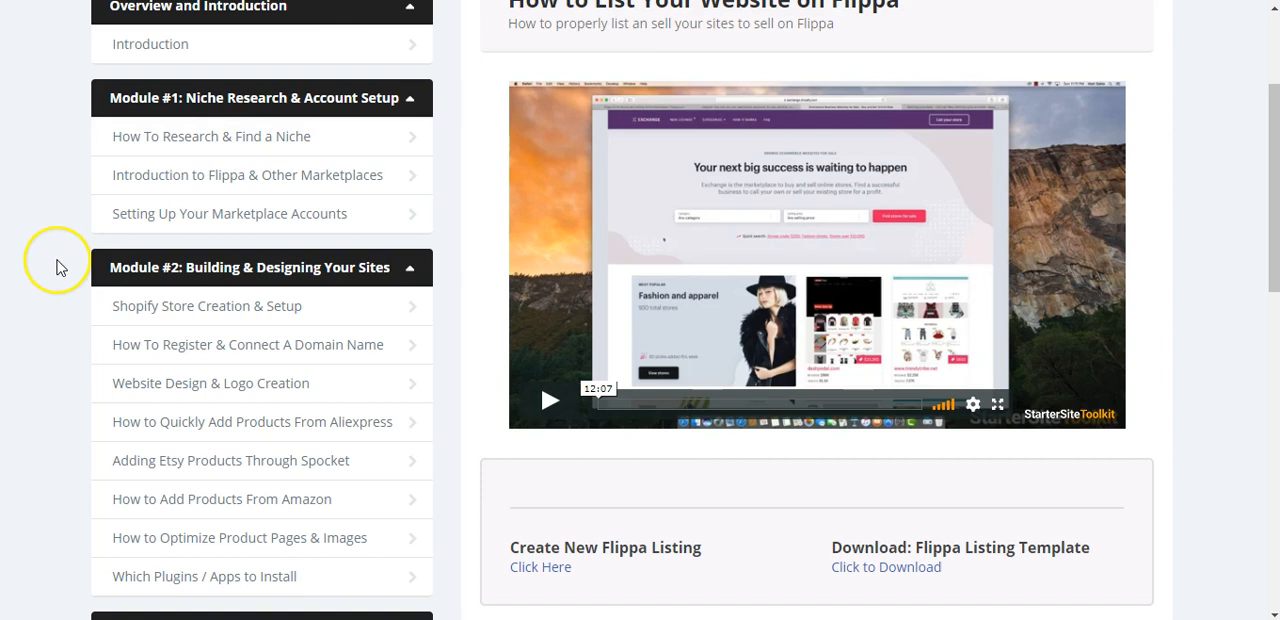
scroll("up", 3)
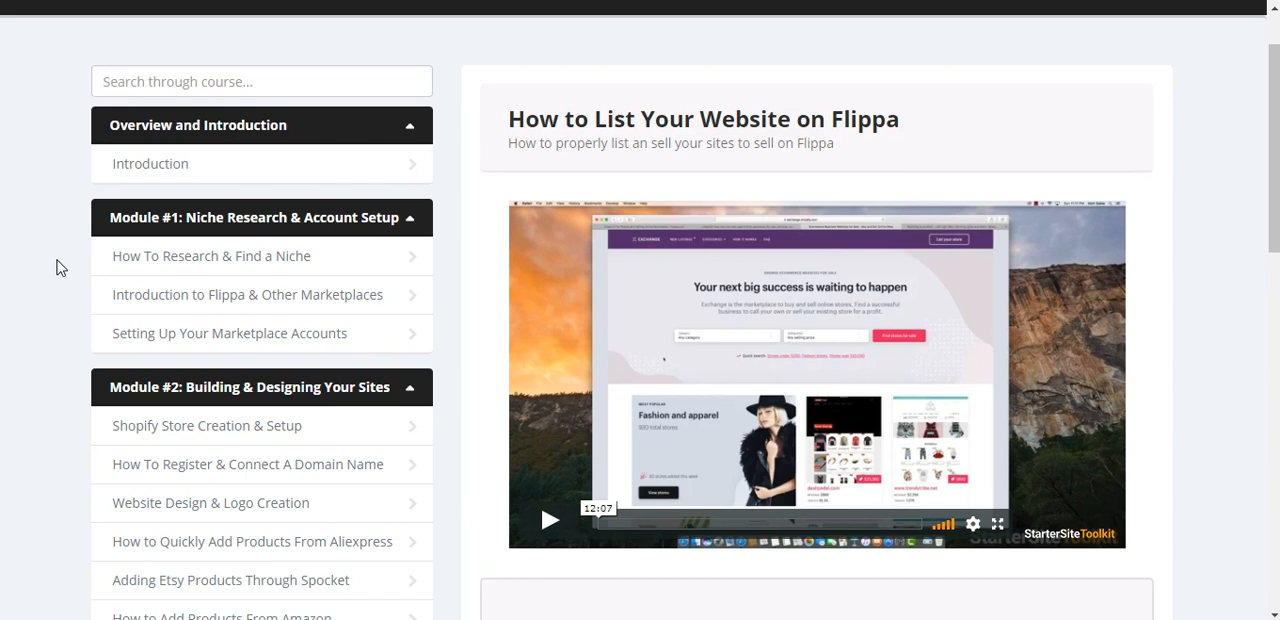
scroll("down", 3)
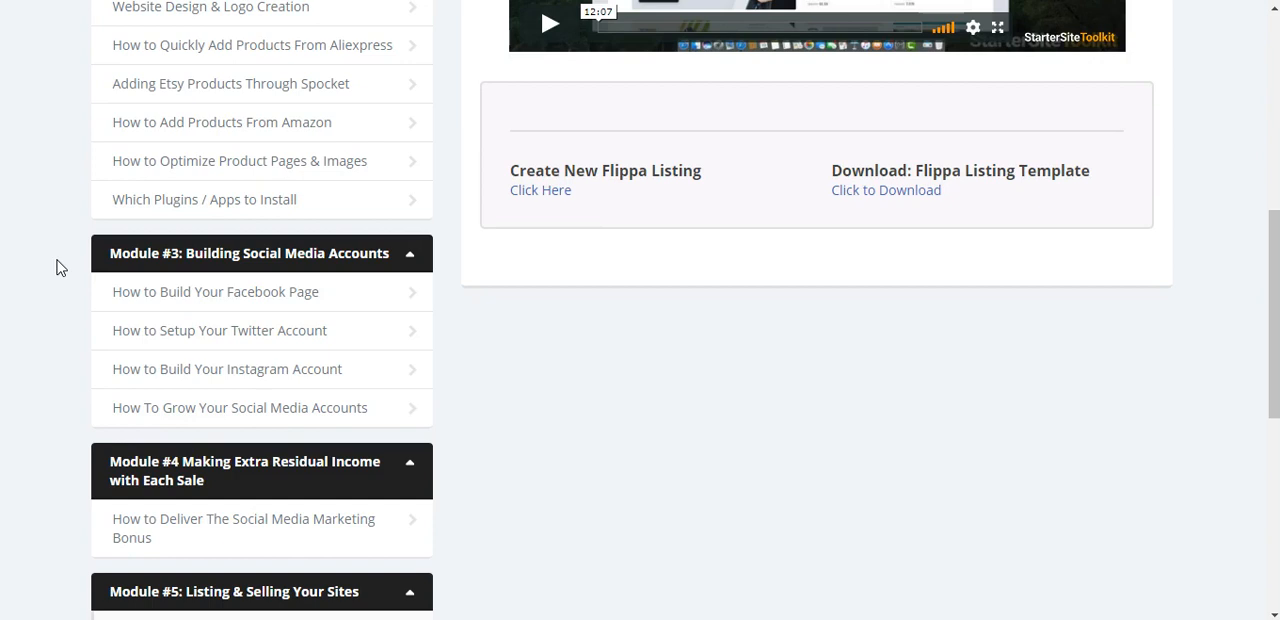
scroll("up", 3)
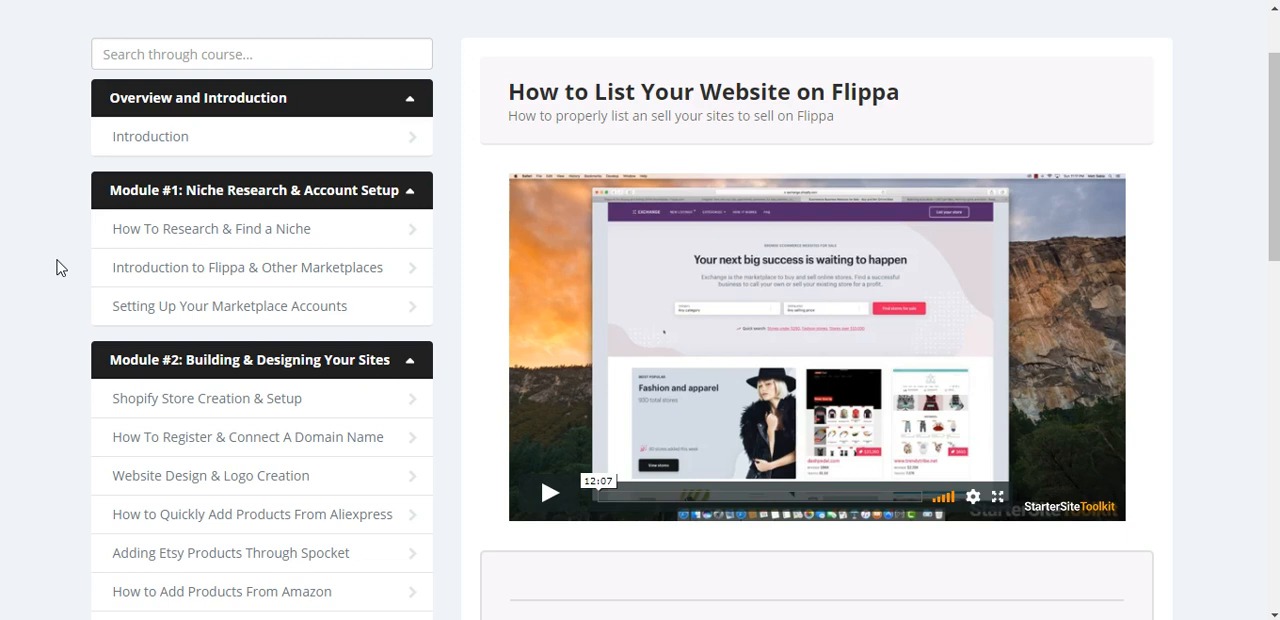
scroll("up", 3)
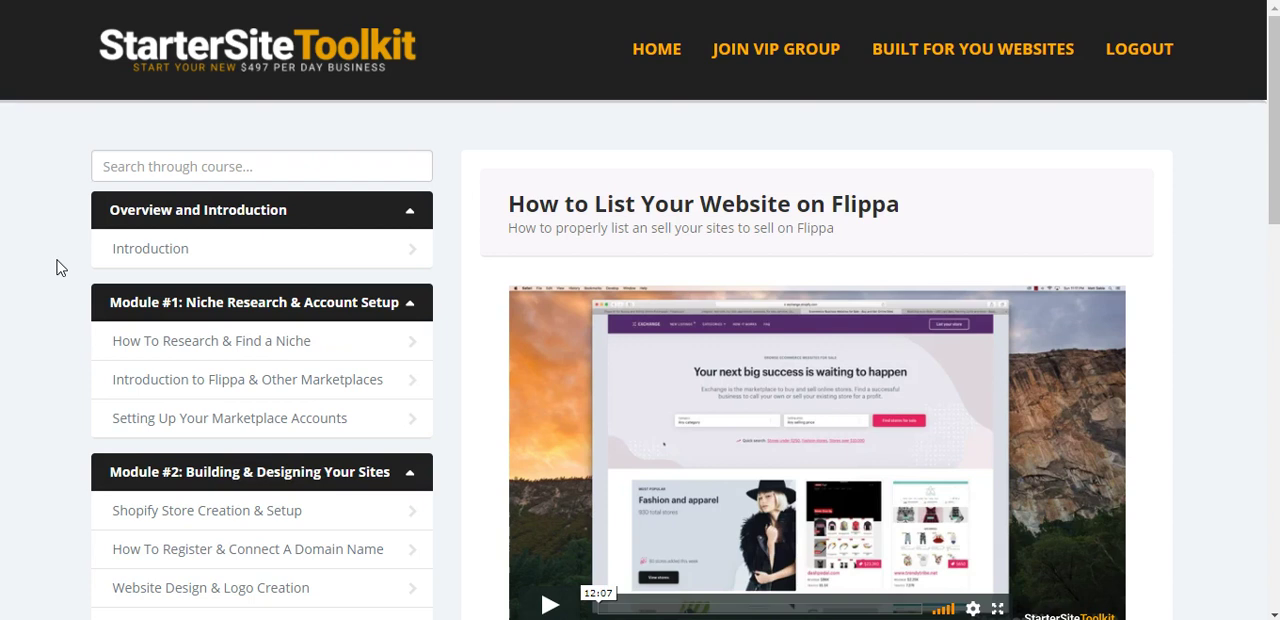